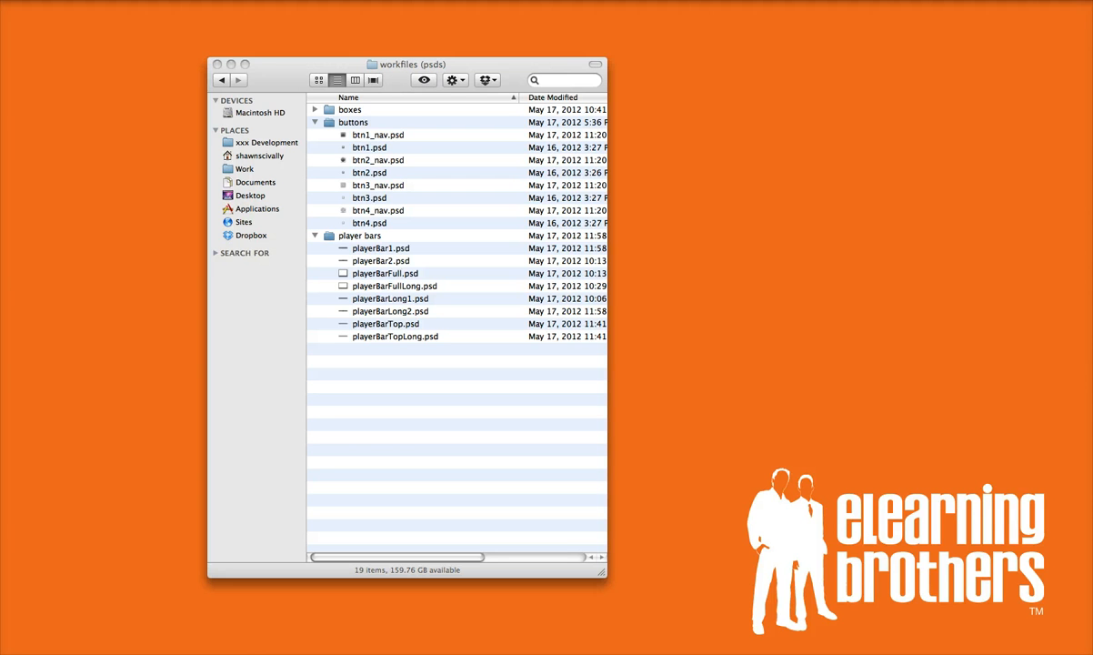
{"action": "mouse_move", "coordinate": [295, 73]}
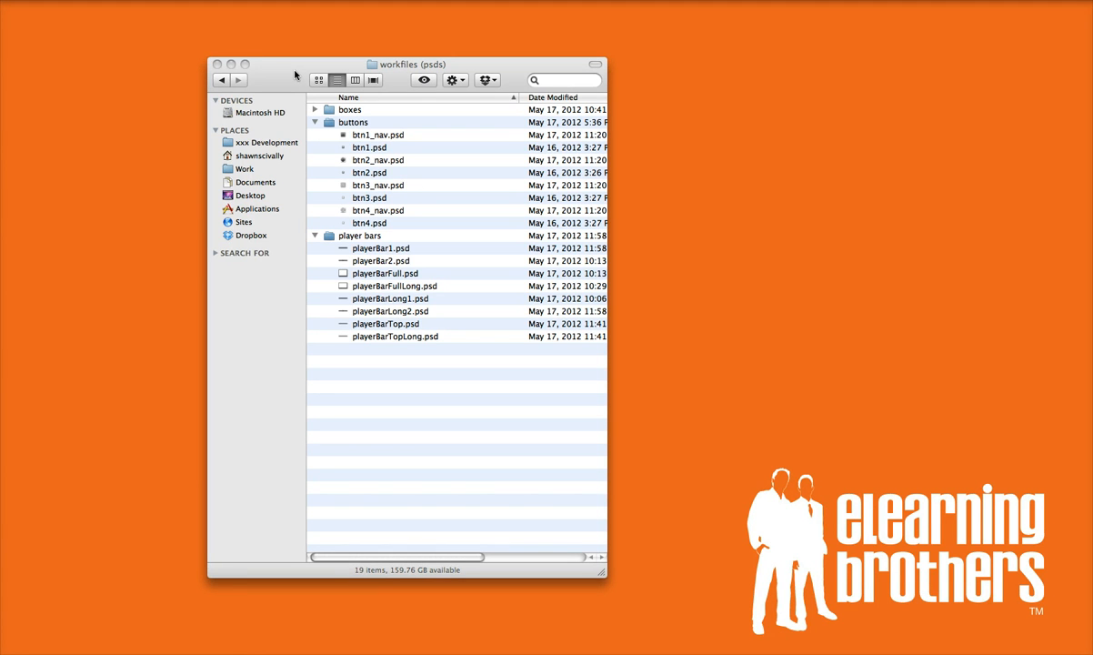
{"action": "mouse_move", "coordinate": [386, 215]}
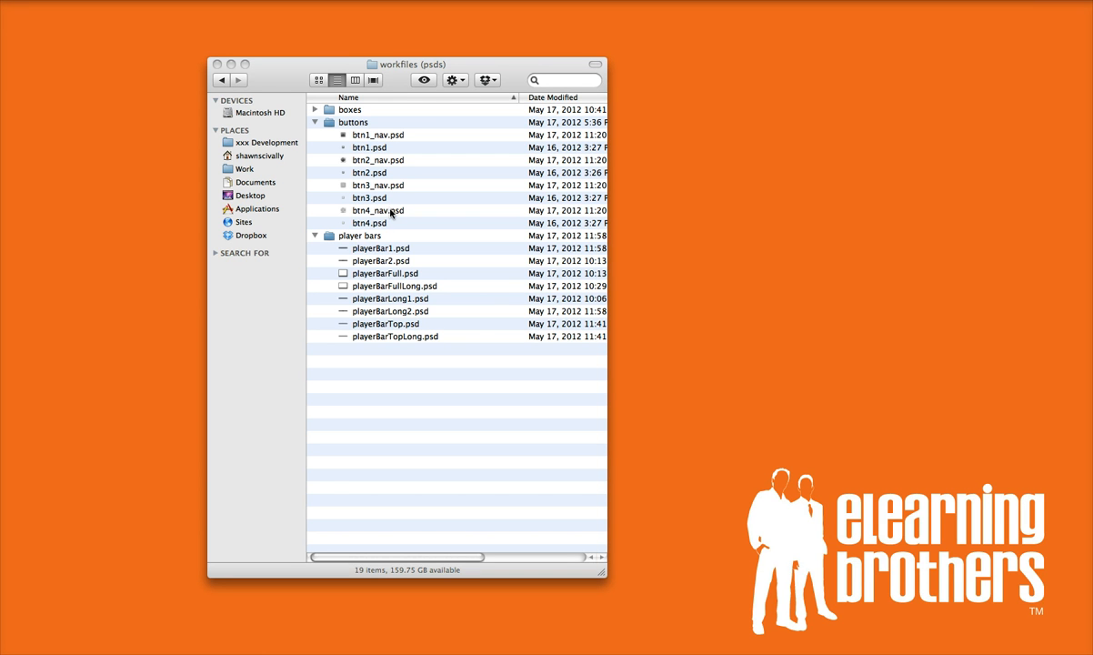
{"action": "mouse_move", "coordinate": [346, 298]}
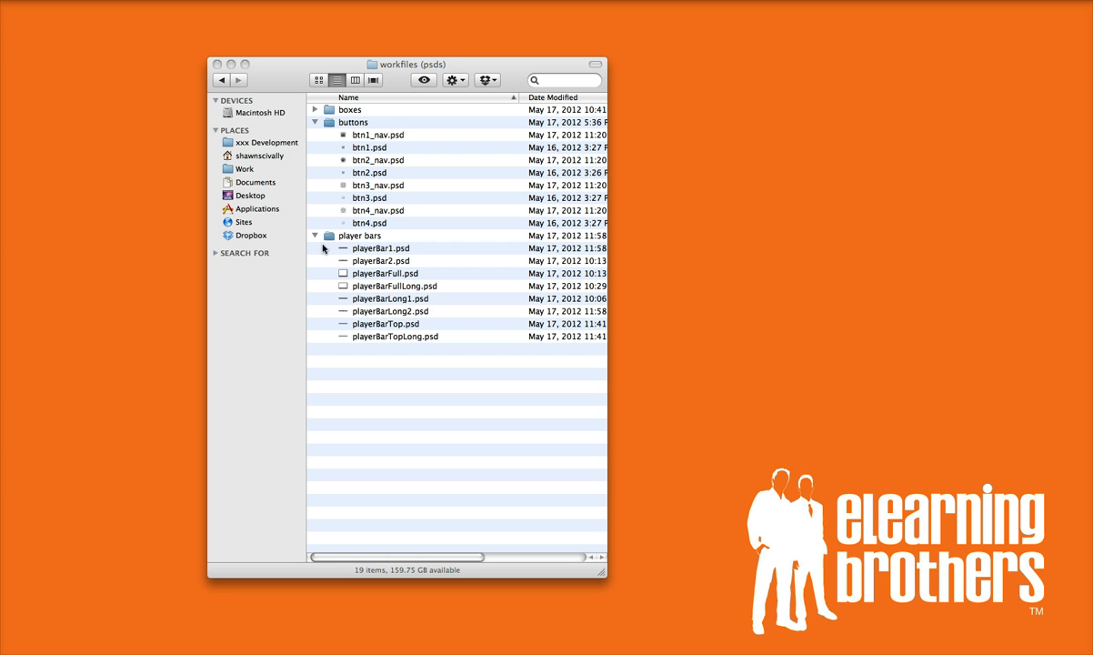
Select playerBar1.psd among the player bar files in the workfiles folder
{"action": "left_click", "coordinate": [380, 248]}
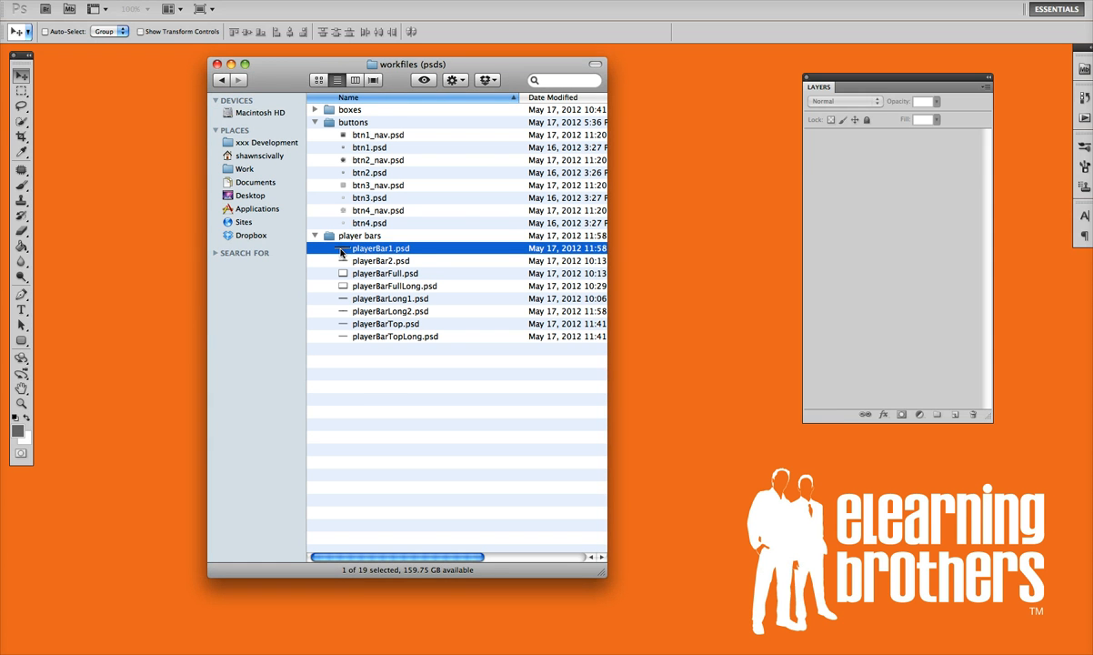
Open playerBar1.psd in Photoshop and move the Layers panel toward the right edge
{"action": "double_click", "coordinate": [380, 247]}
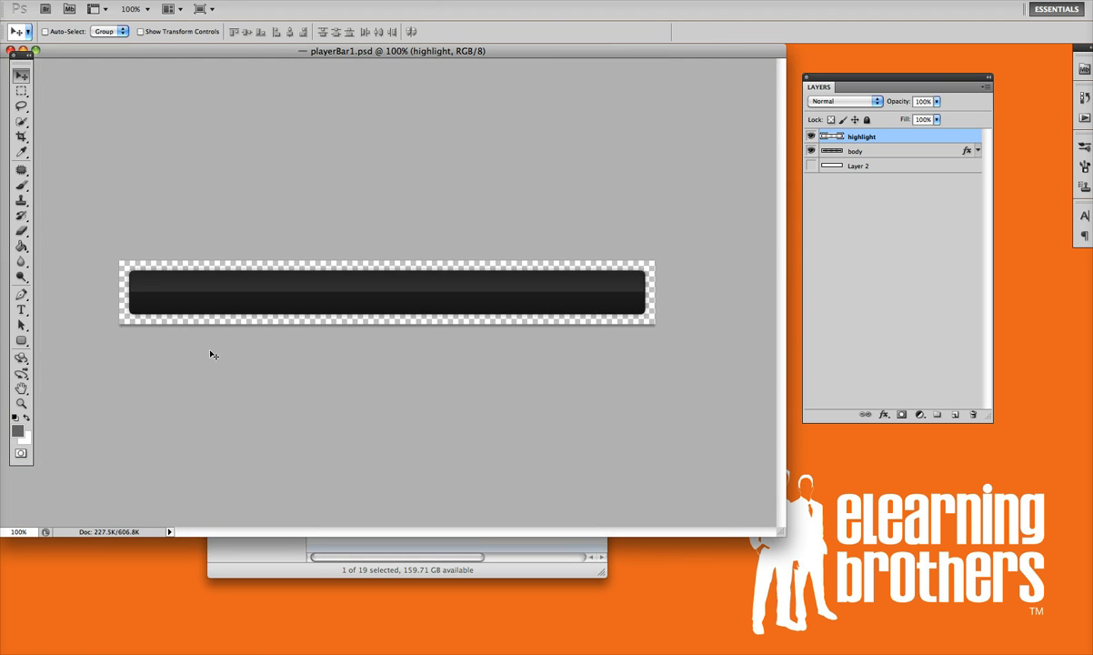
{"action": "mouse_move", "coordinate": [355, 327]}
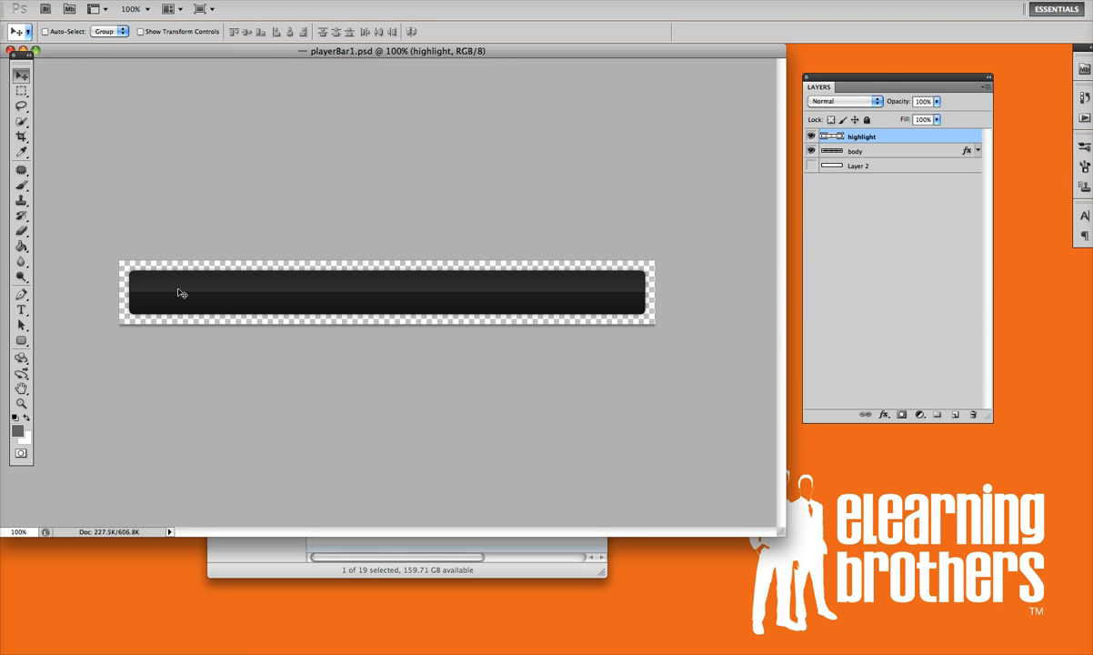
{"action": "mouse_move", "coordinate": [520, 313]}
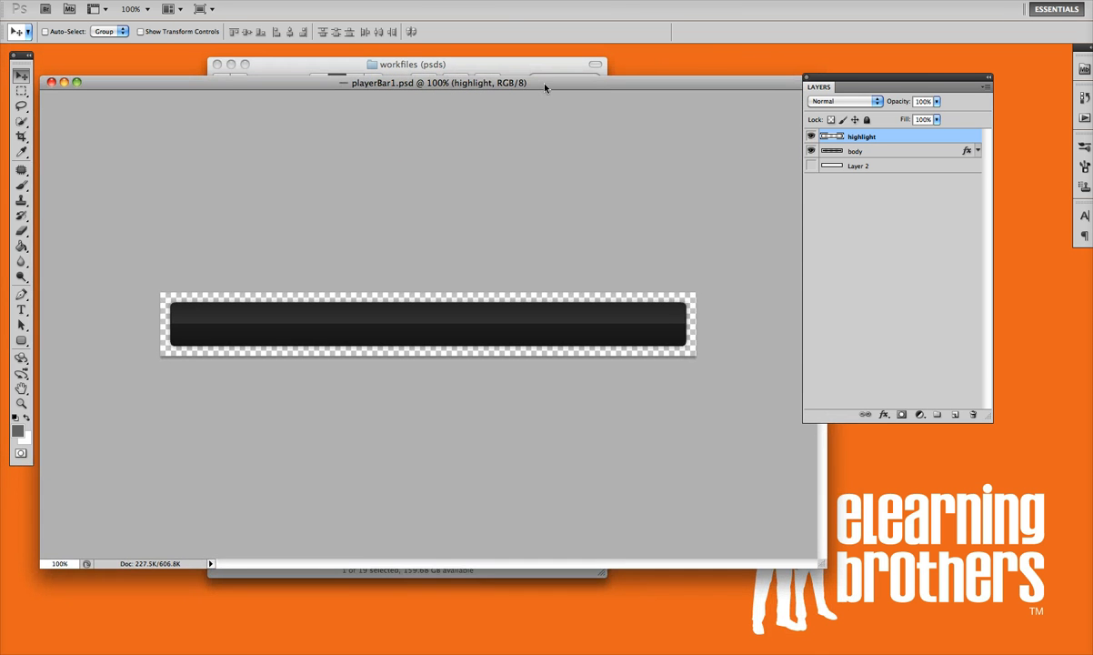
{"action": "left_click_drag", "start_coordinate": [896, 87], "coordinate": [968, 153]}
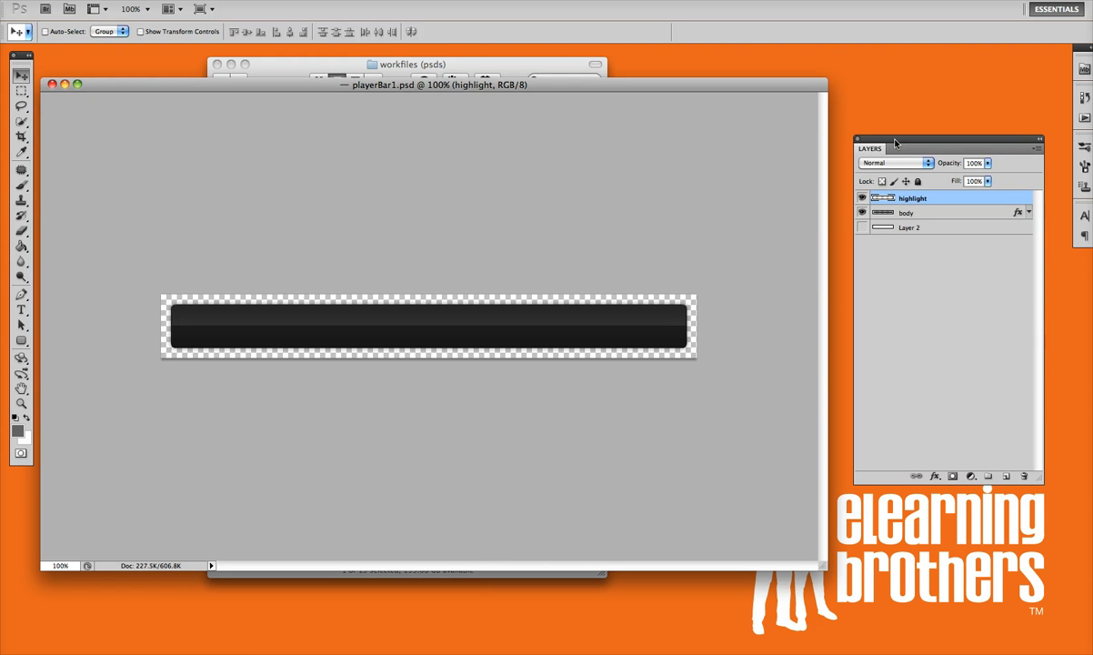
{"action": "mouse_move", "coordinate": [659, 99]}
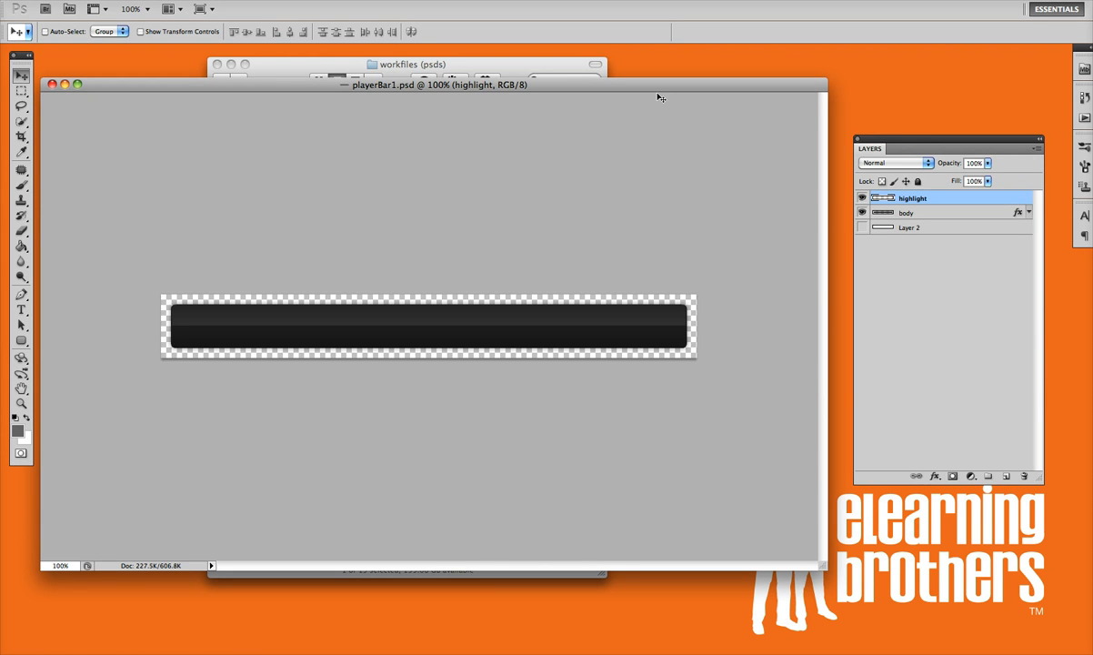
{"action": "mouse_move", "coordinate": [606, 298]}
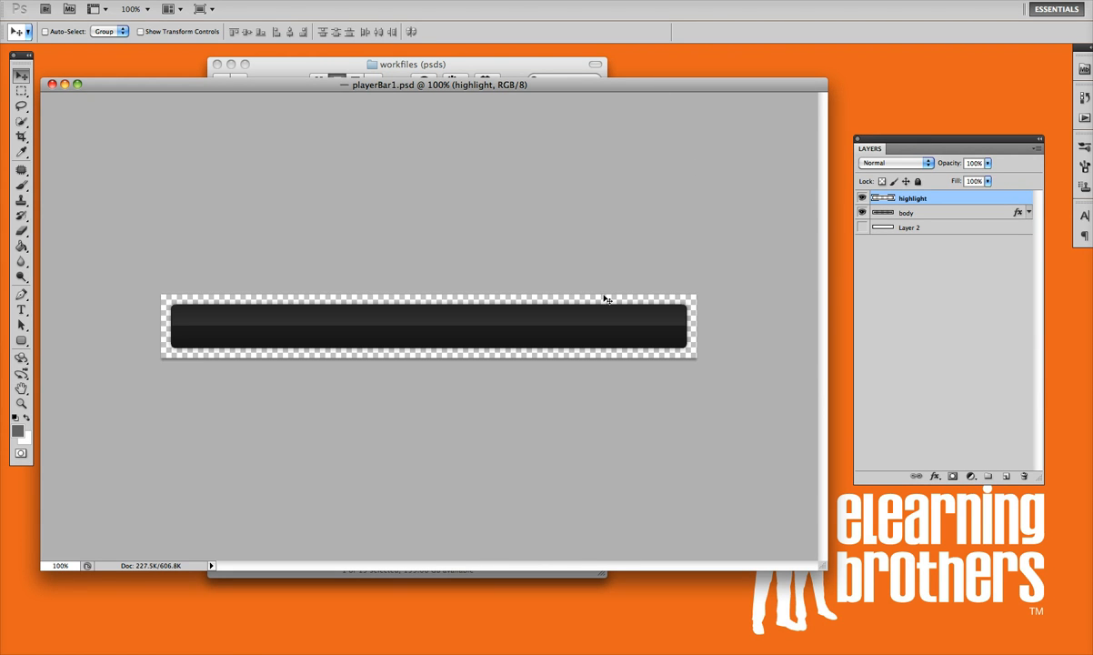
{"action": "mouse_move", "coordinate": [629, 362]}
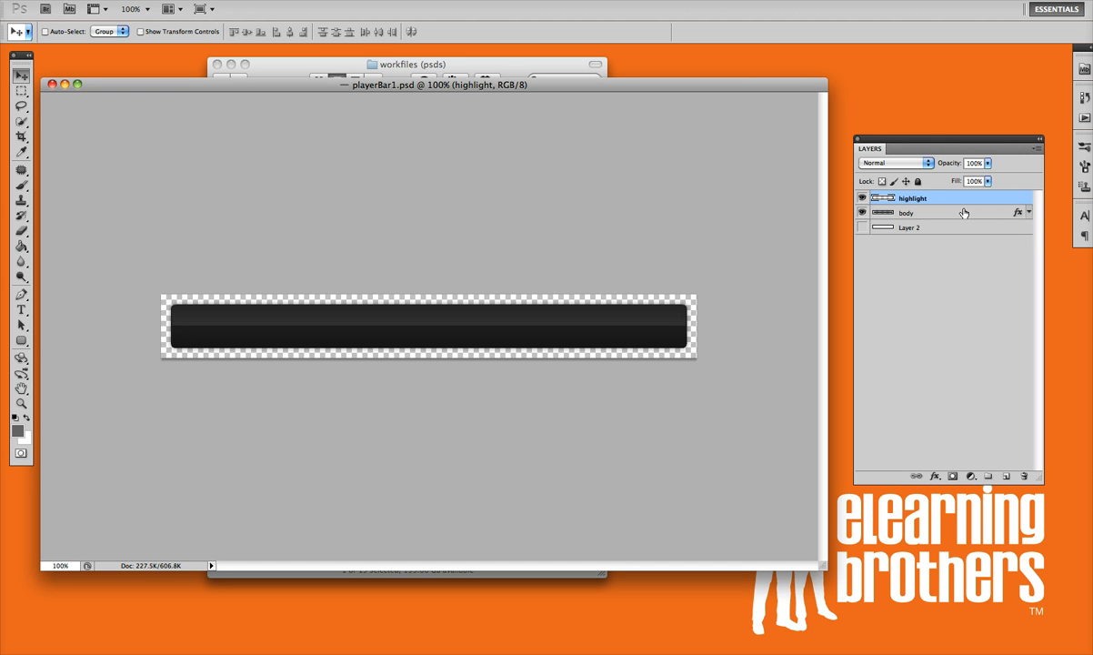
Make the body layer active and ensure the Layers panel is shown via Window > Layers
{"action": "left_click", "coordinate": [906, 211]}
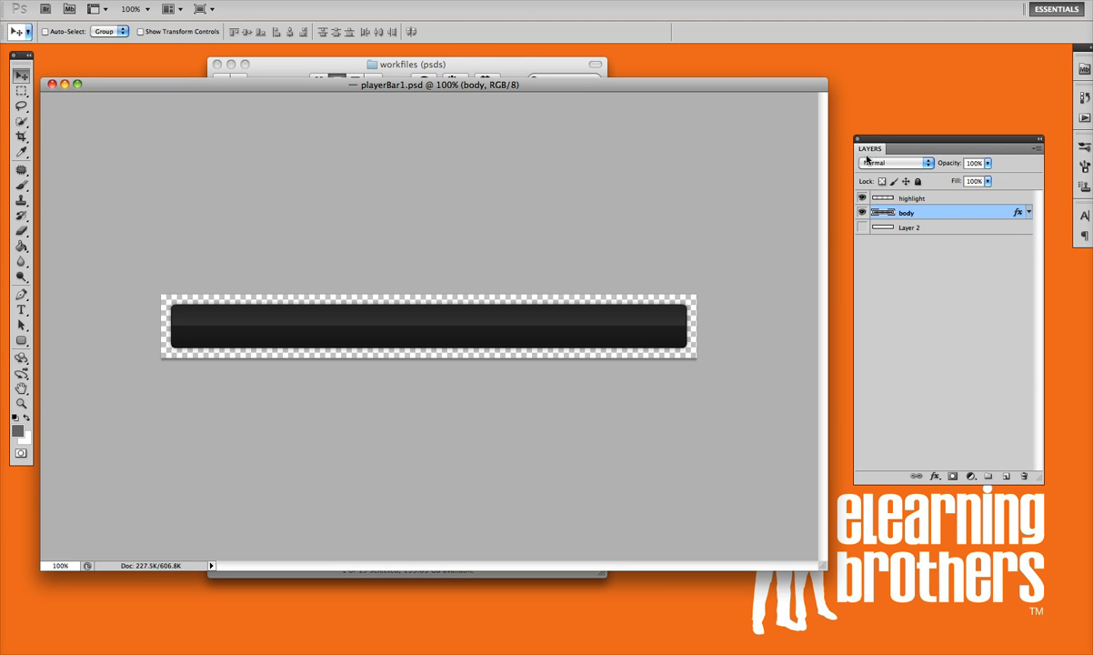
{"action": "left_click", "coordinate": [445, 4]}
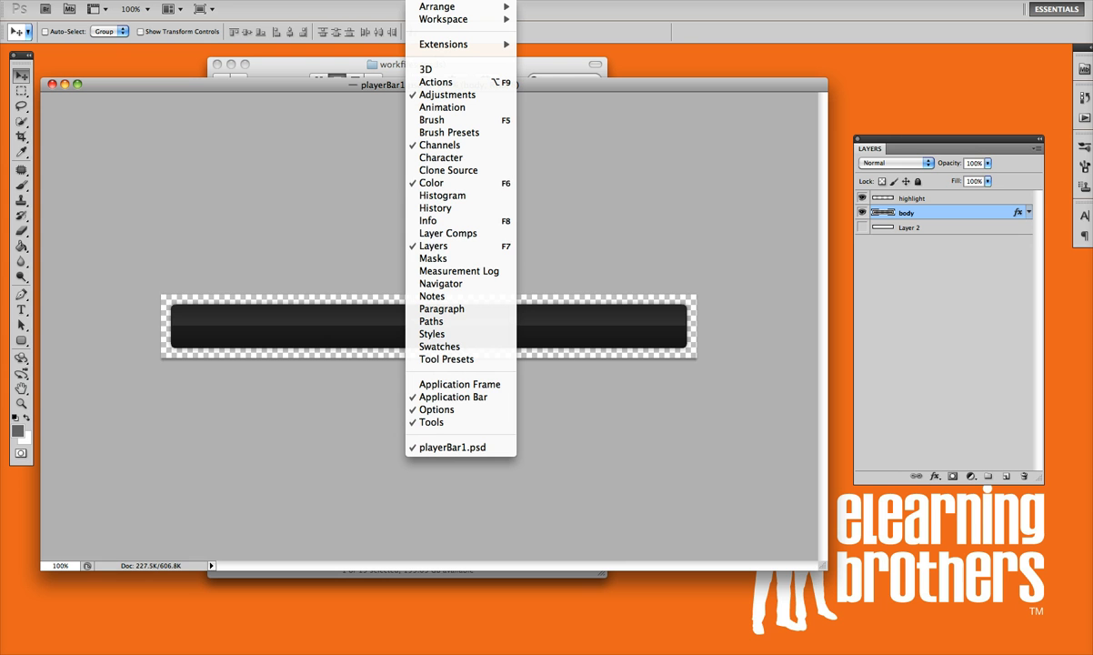
{"action": "mouse_move", "coordinate": [435, 246]}
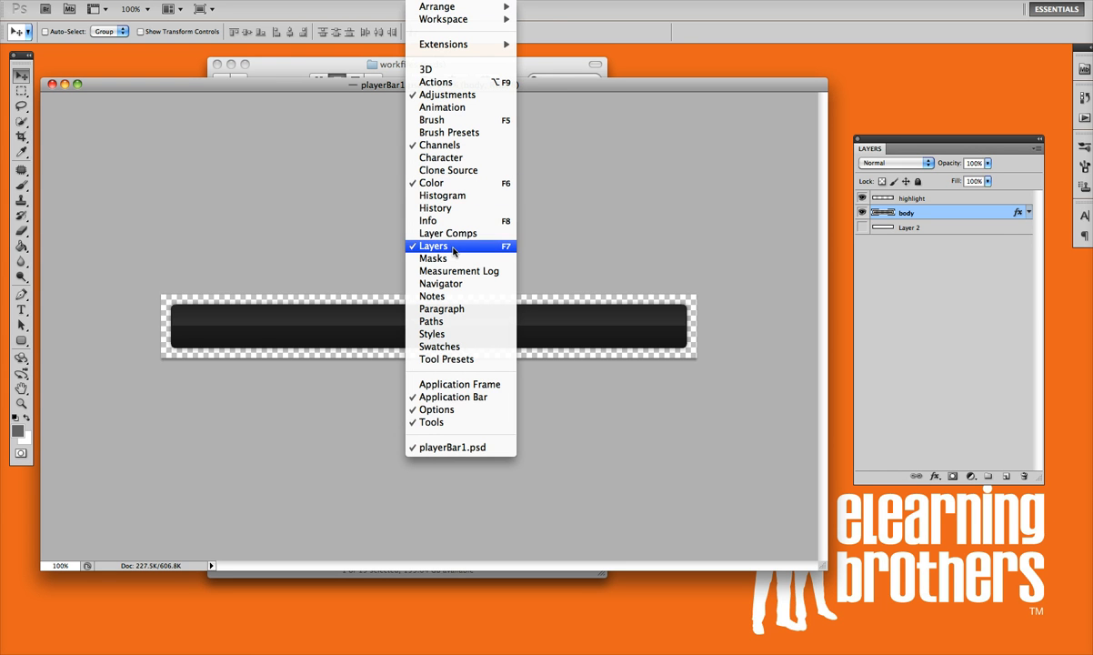
{"action": "left_click", "coordinate": [433, 245]}
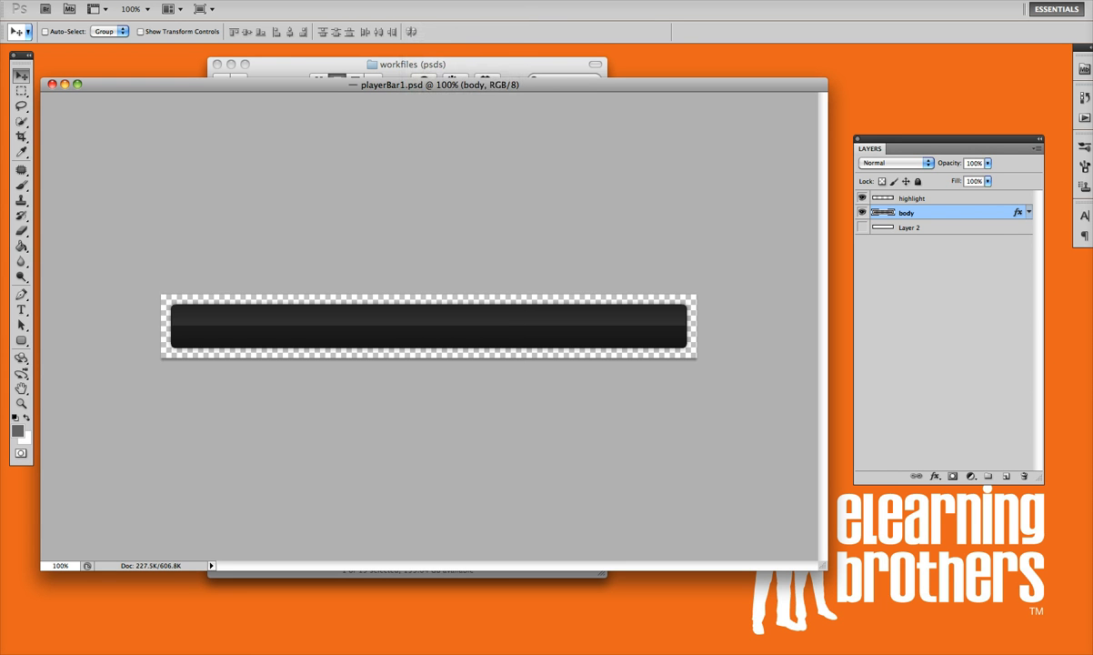
{"action": "mouse_move", "coordinate": [1088, 407]}
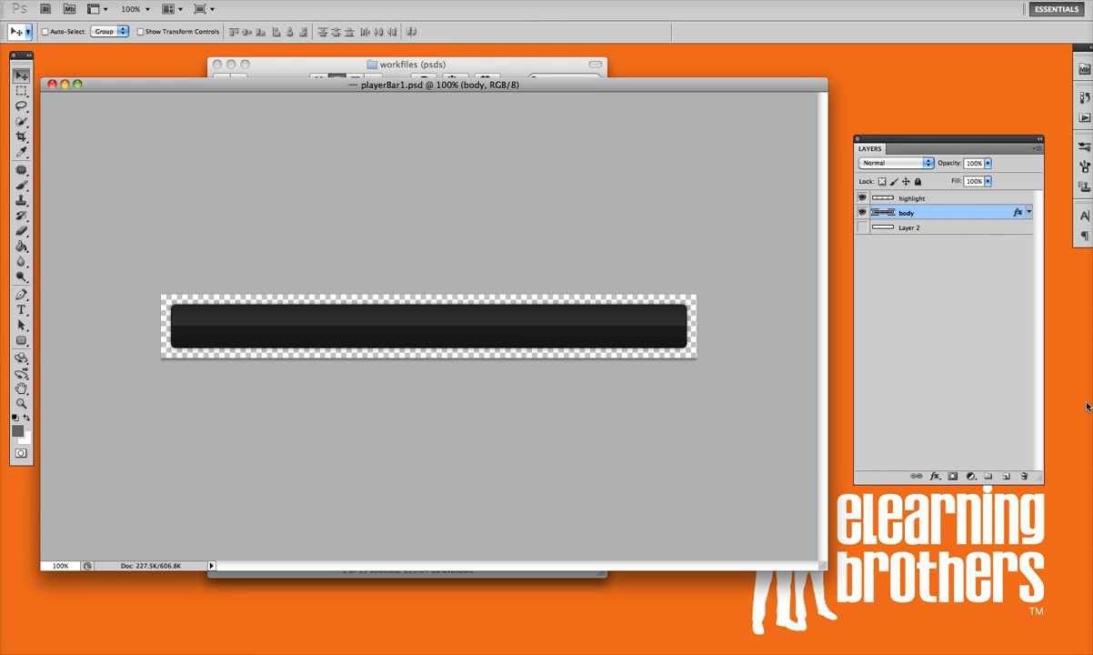
{"action": "mouse_move", "coordinate": [944, 258]}
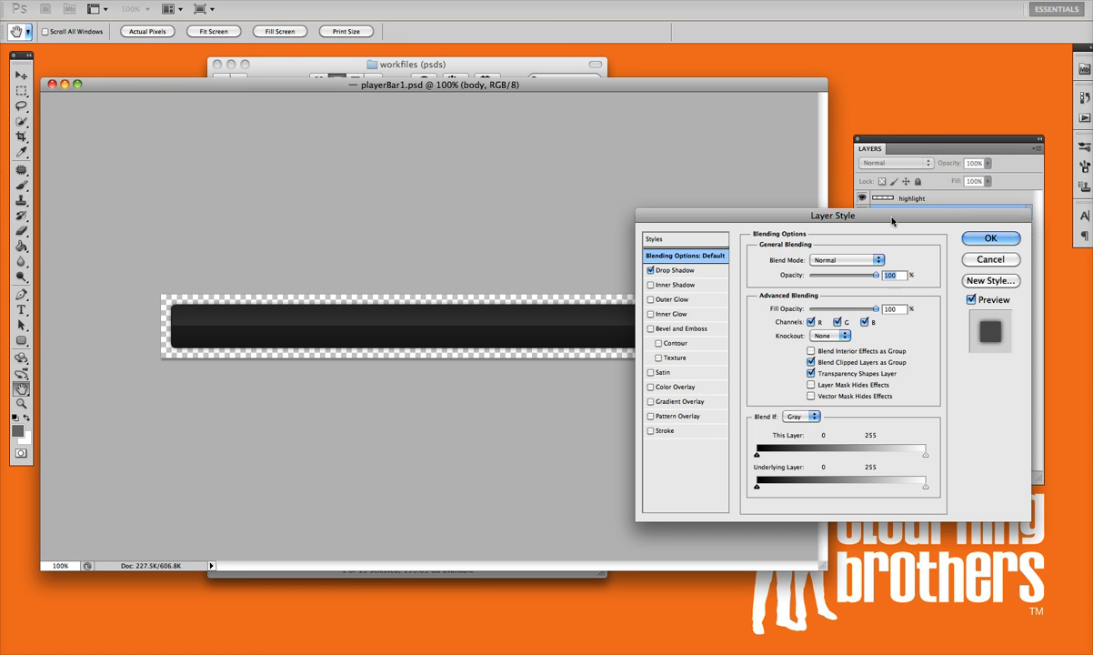
Move the Layer Style dialog aside and enable Color Overlay on the body layer, turning the bar red
{"action": "left_click_drag", "start_coordinate": [833, 215], "coordinate": [797, 123]}
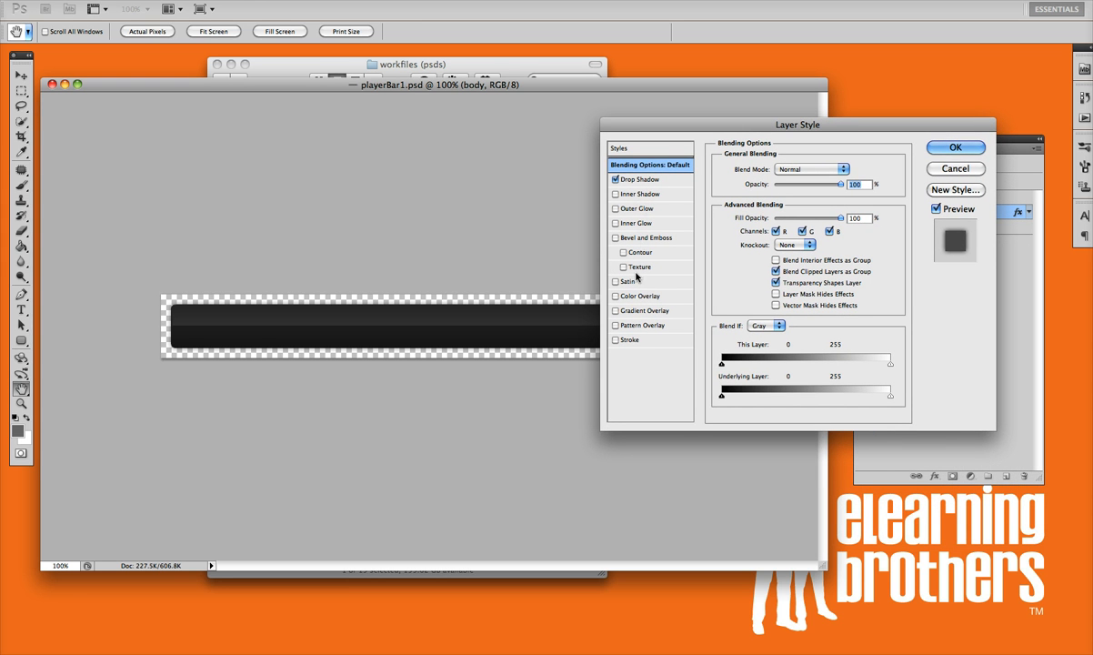
{"action": "mouse_move", "coordinate": [645, 331]}
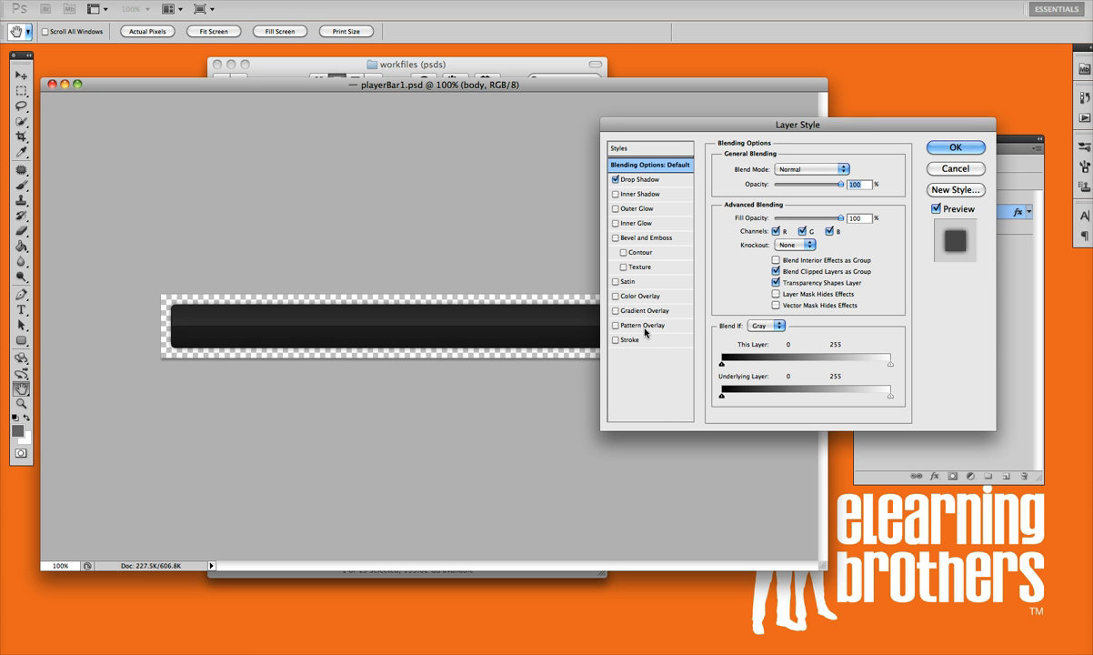
{"action": "mouse_move", "coordinate": [677, 143]}
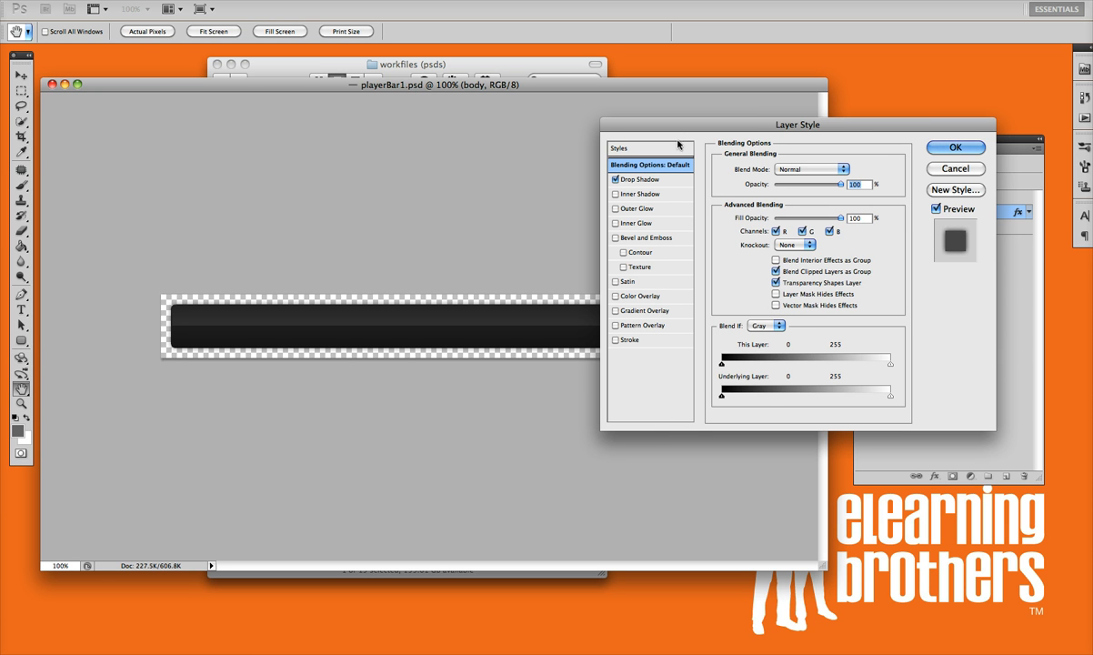
{"action": "left_click_drag", "start_coordinate": [797, 124], "coordinate": [853, 142]}
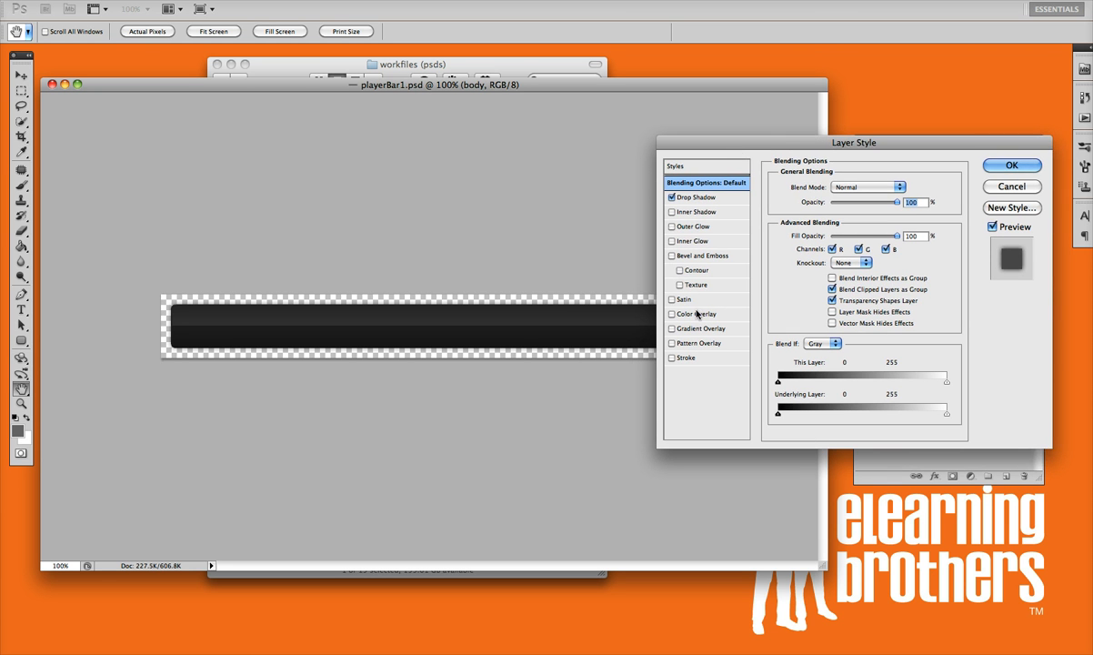
{"action": "left_click", "coordinate": [699, 313]}
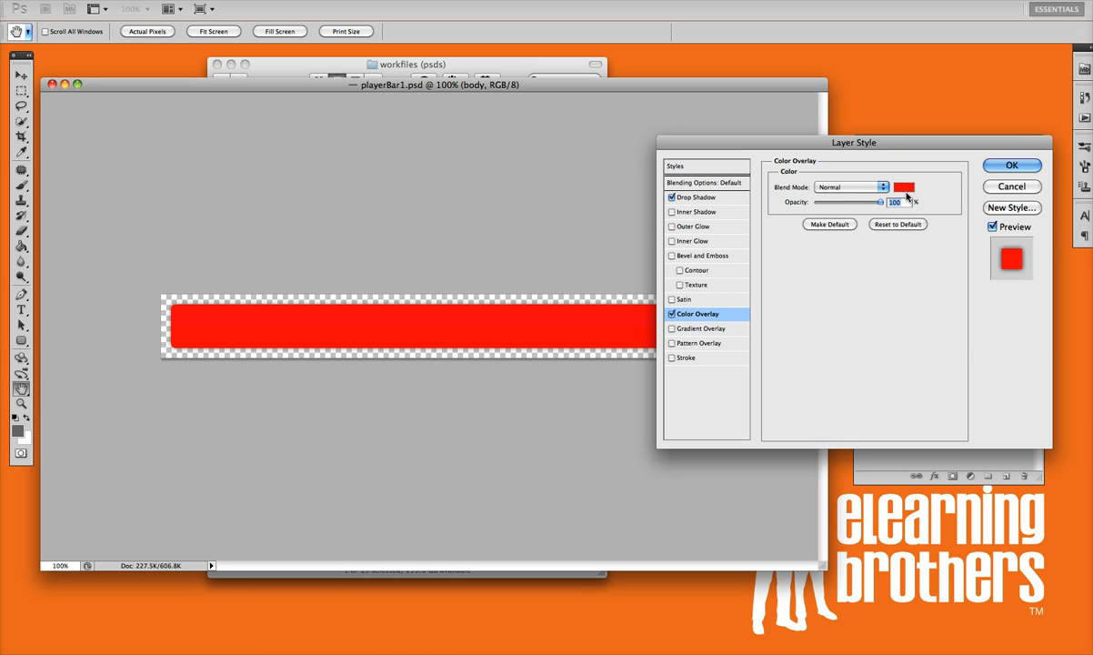
Set the body layer's Color Overlay to the muted tan #bbaf8e and confirm it
{"action": "left_click", "coordinate": [904, 185]}
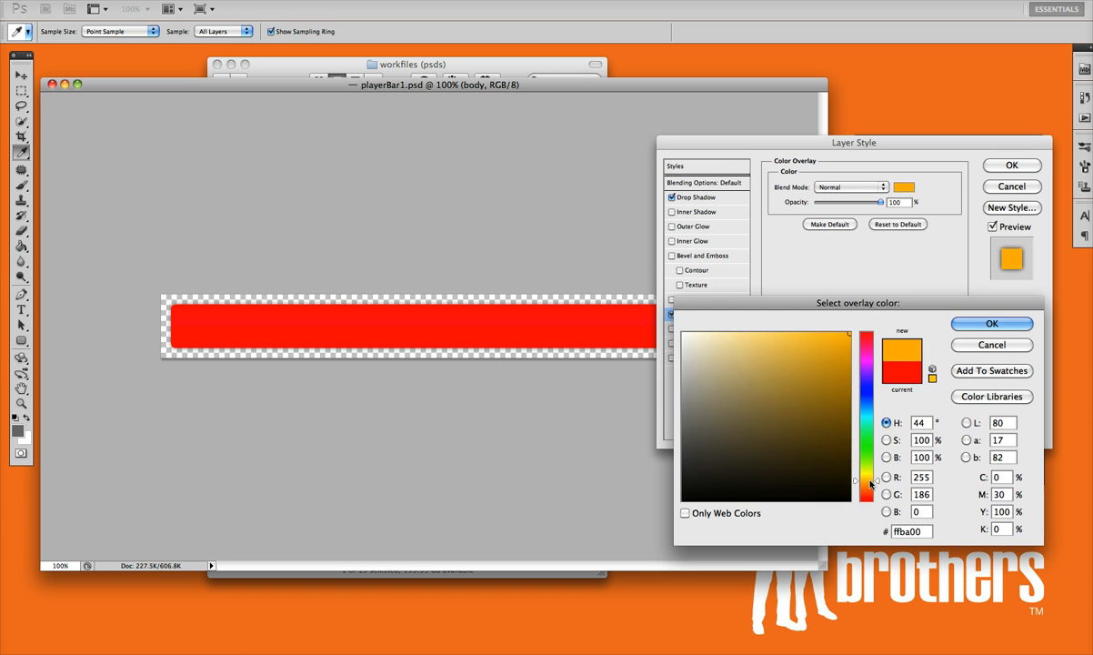
{"action": "left_click", "coordinate": [720, 382]}
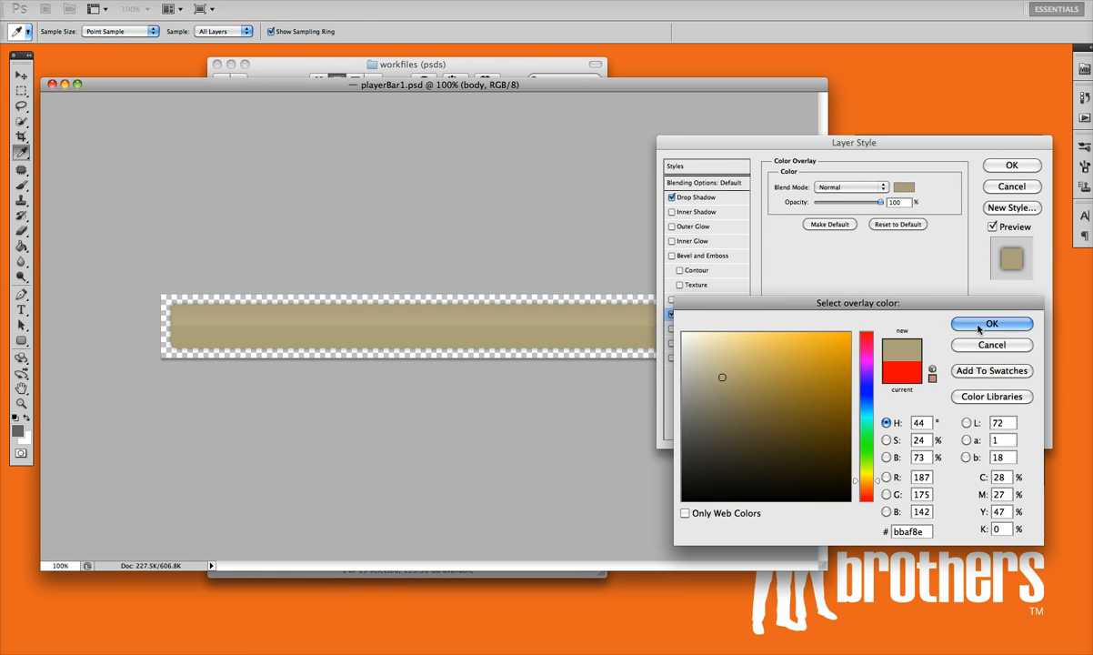
{"action": "left_click", "coordinate": [991, 323]}
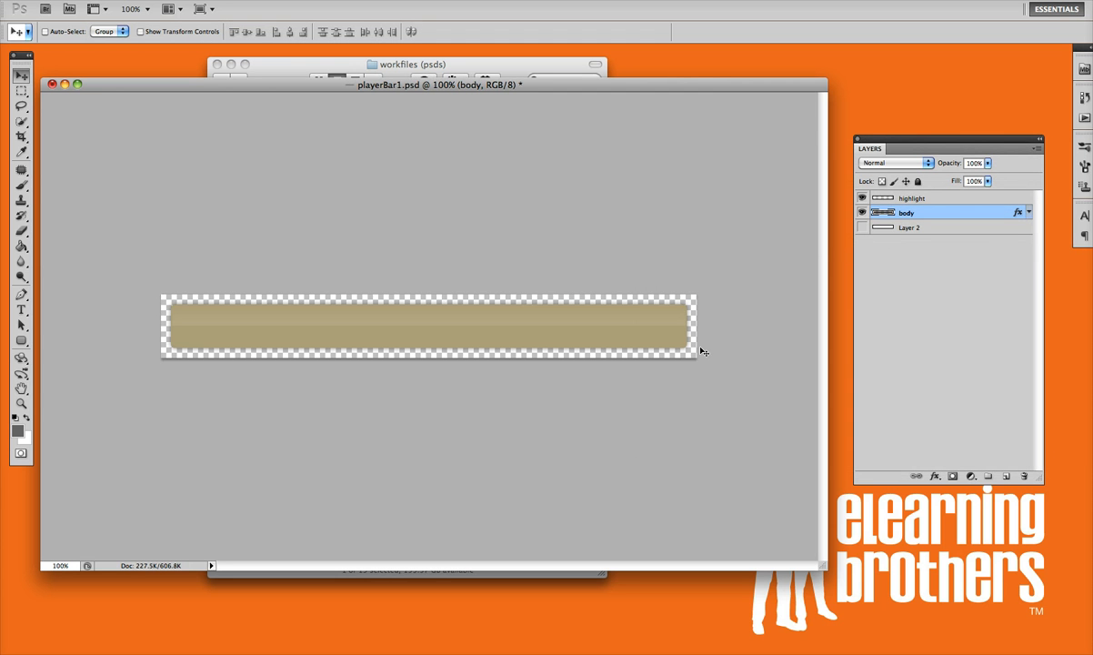
{"action": "left_click", "coordinate": [913, 198]}
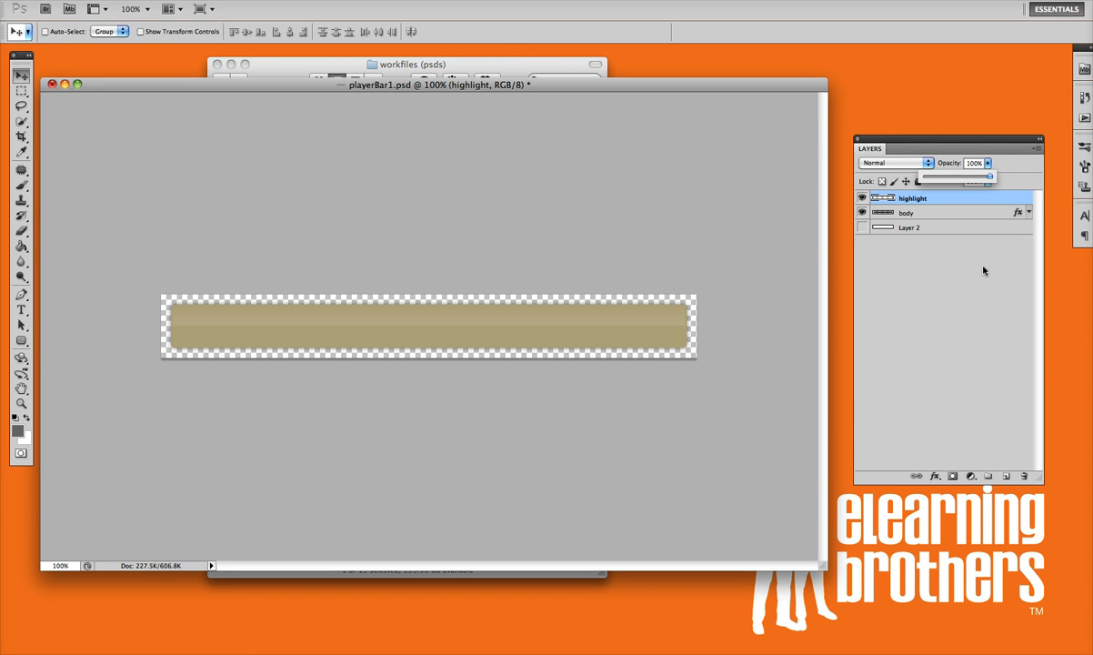
{"action": "left_click", "coordinate": [906, 211]}
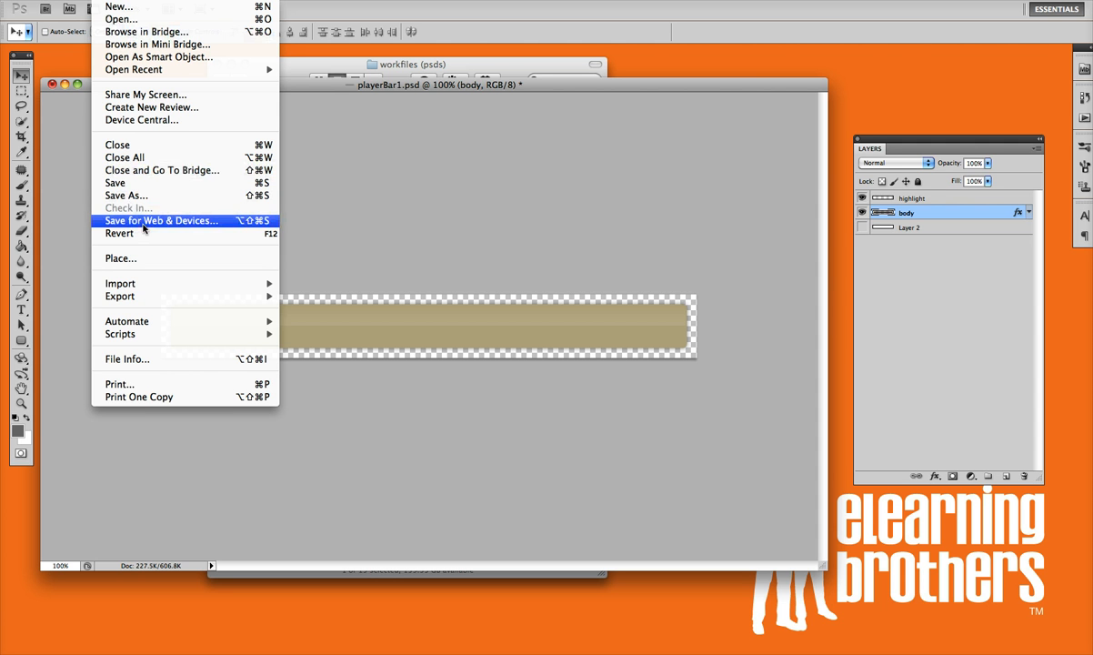
Export via Save for Web & Devices as PNG-24 with Transparency on, previewing it off and back on, then save
{"action": "left_click", "coordinate": [160, 220]}
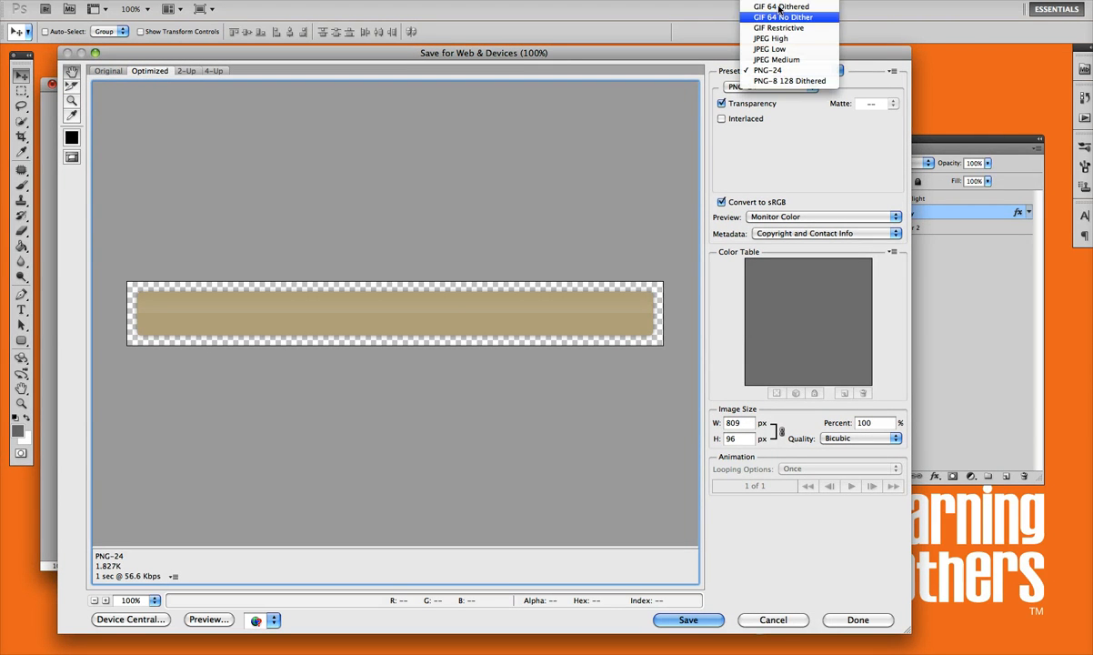
{"action": "mouse_move", "coordinate": [768, 70]}
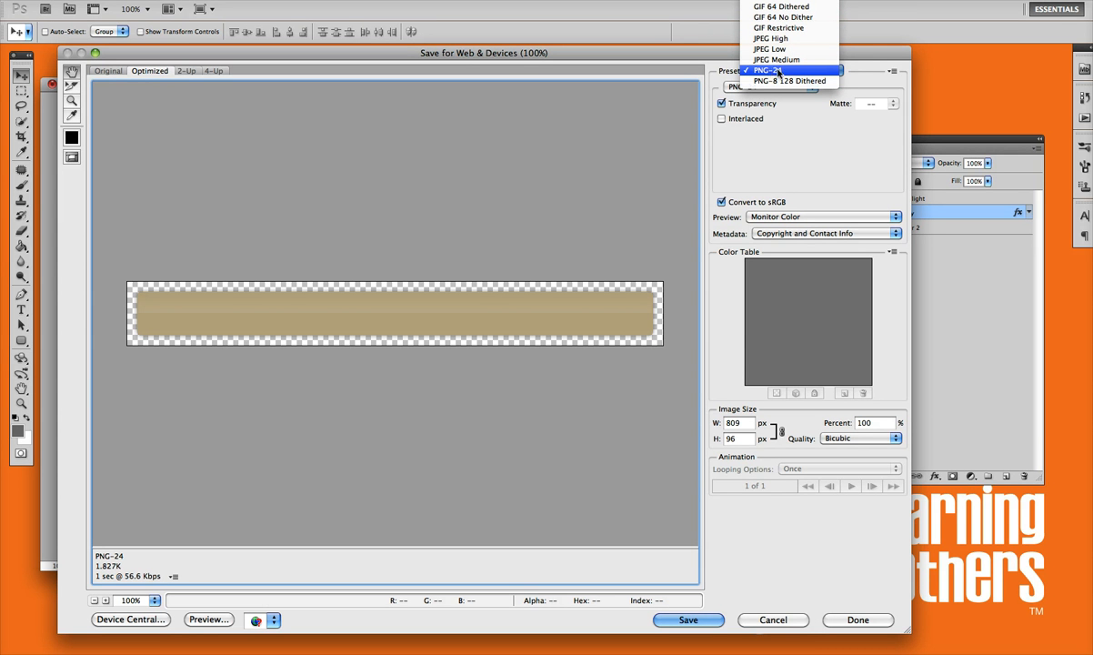
{"action": "mouse_move", "coordinate": [808, 77]}
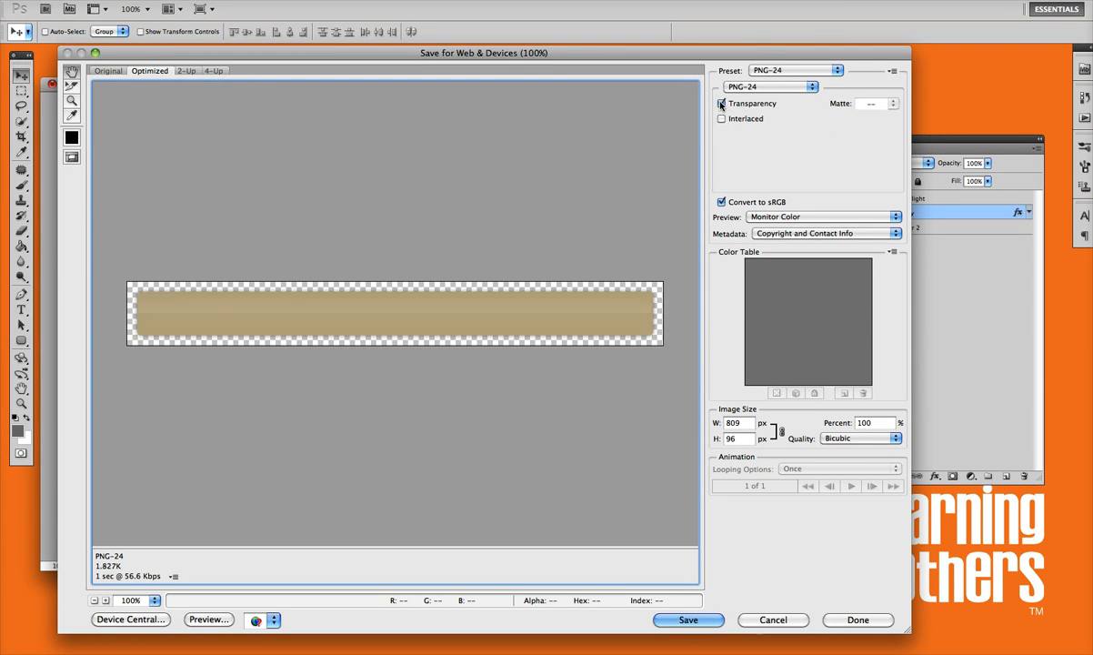
{"action": "left_click", "coordinate": [722, 101]}
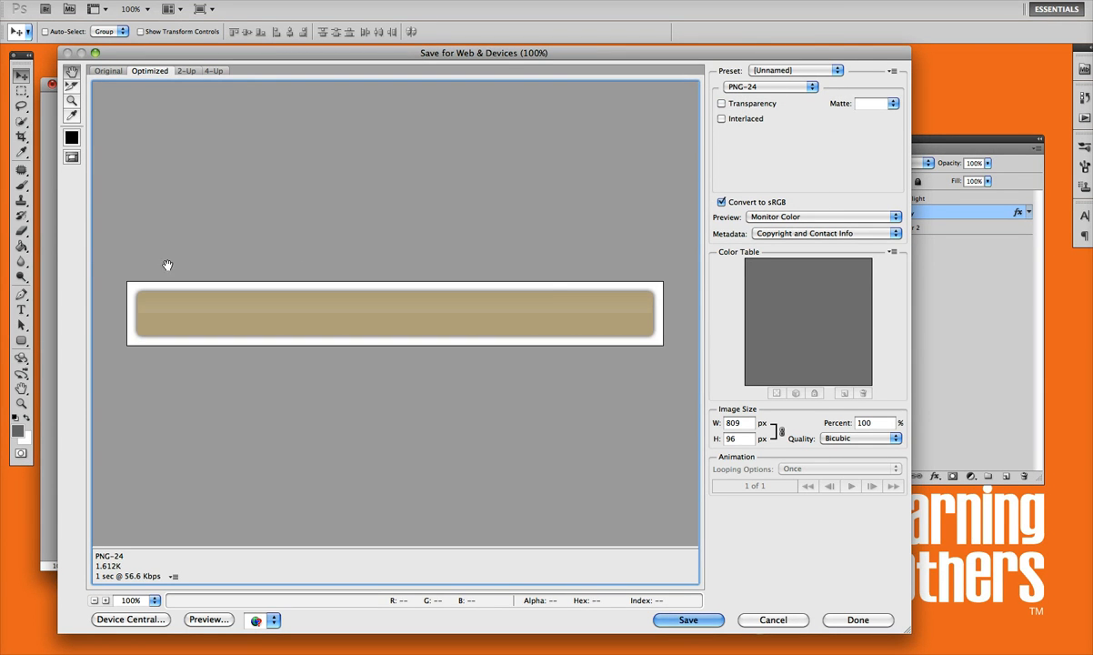
{"action": "mouse_move", "coordinate": [450, 284]}
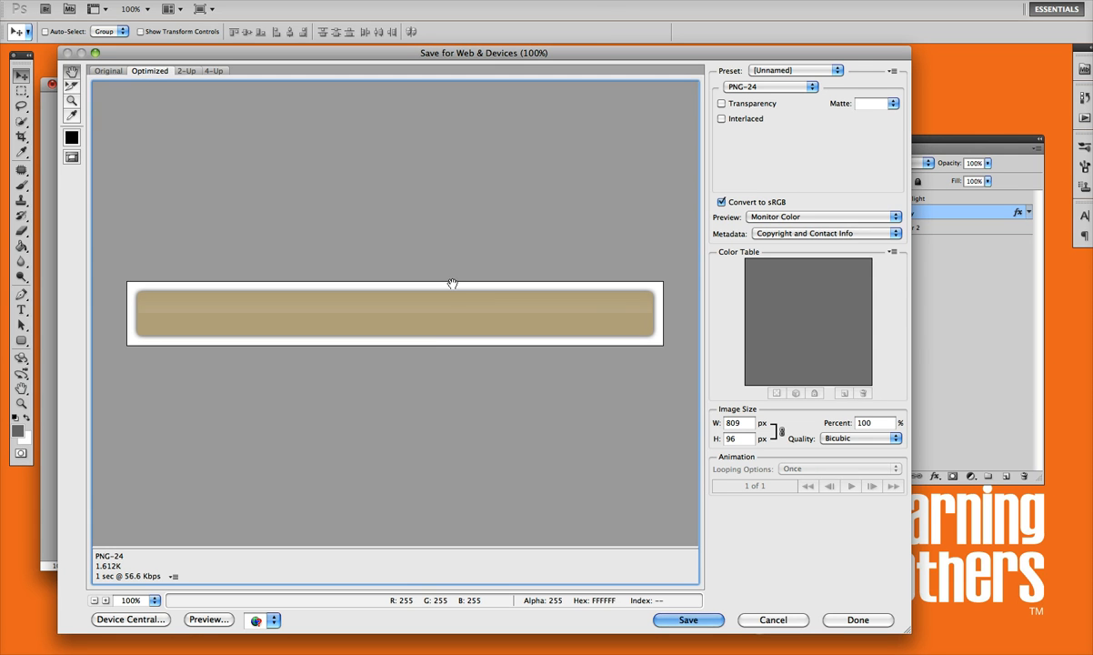
{"action": "mouse_move", "coordinate": [680, 118]}
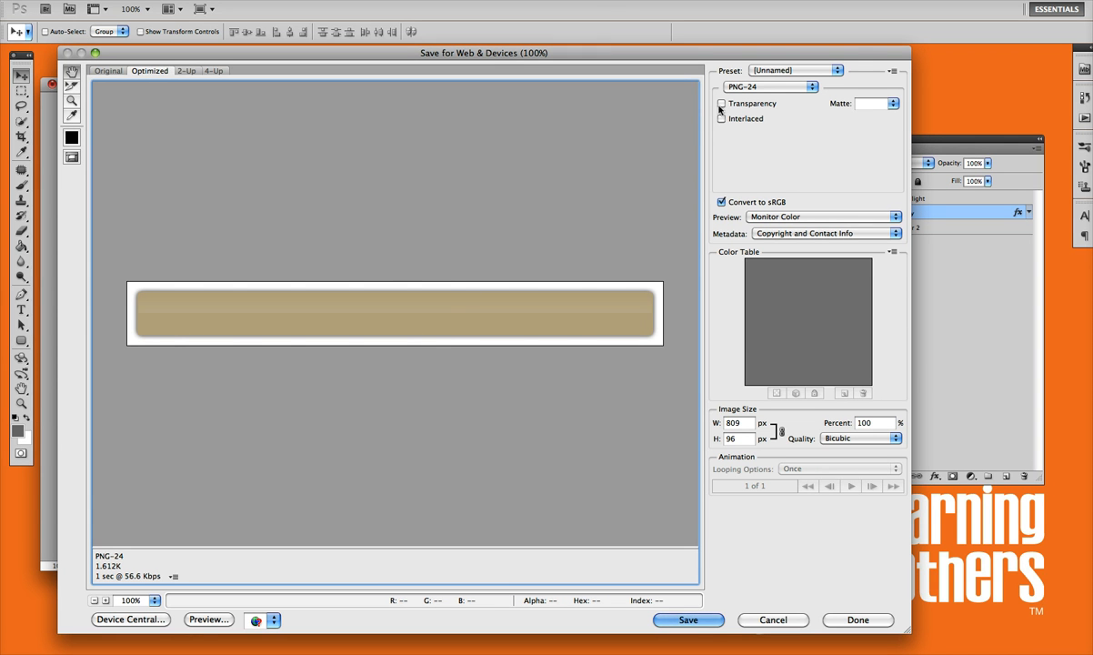
{"action": "left_click", "coordinate": [722, 102]}
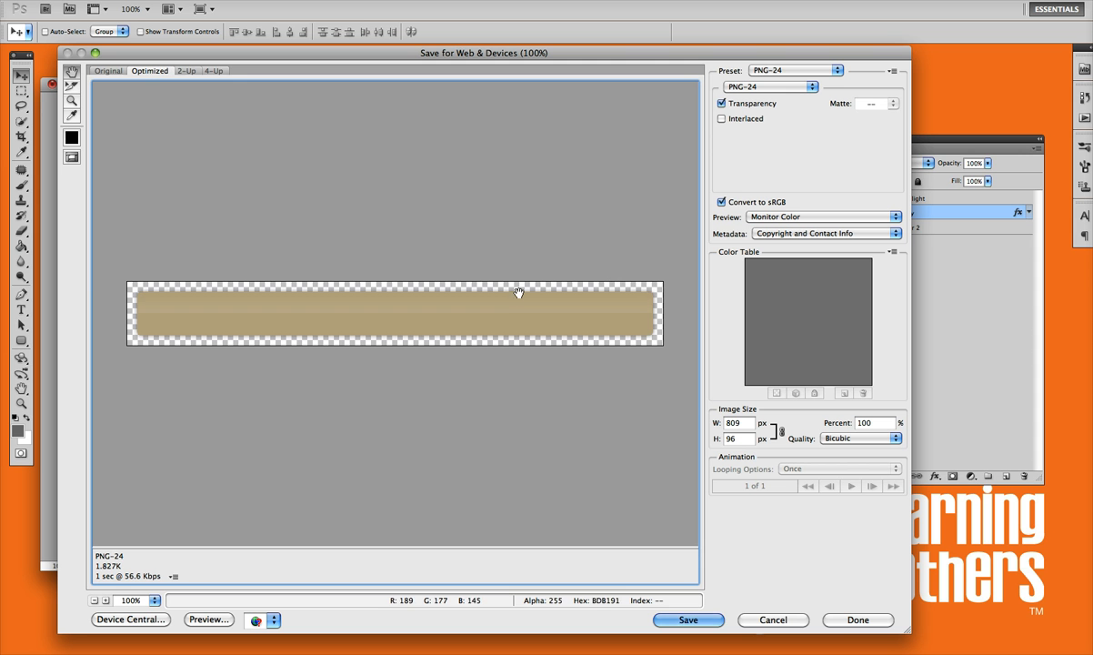
{"action": "mouse_move", "coordinate": [640, 323]}
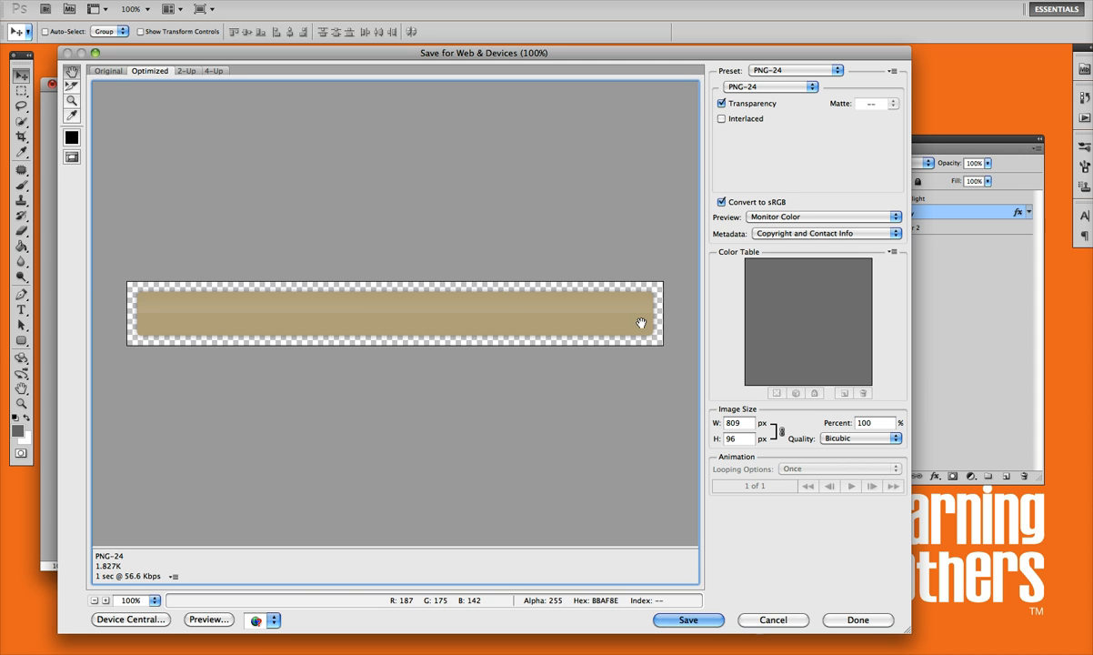
{"action": "left_click", "coordinate": [688, 619]}
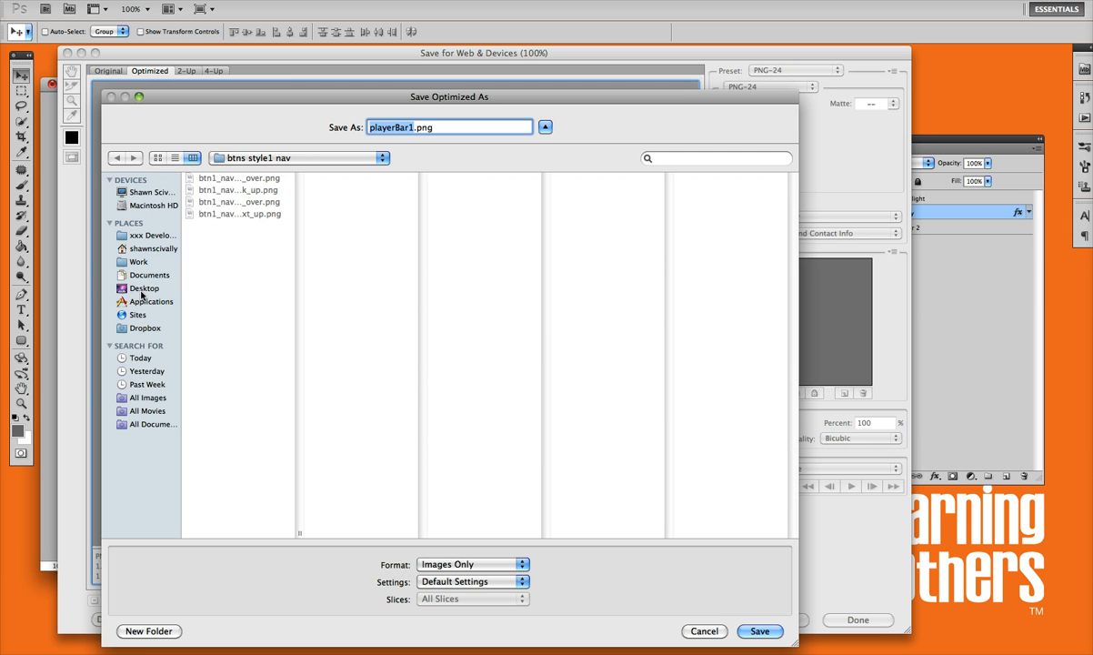
Choose the destination folder and save the transparent bar as playerBar1.png
{"action": "left_click", "coordinate": [144, 287]}
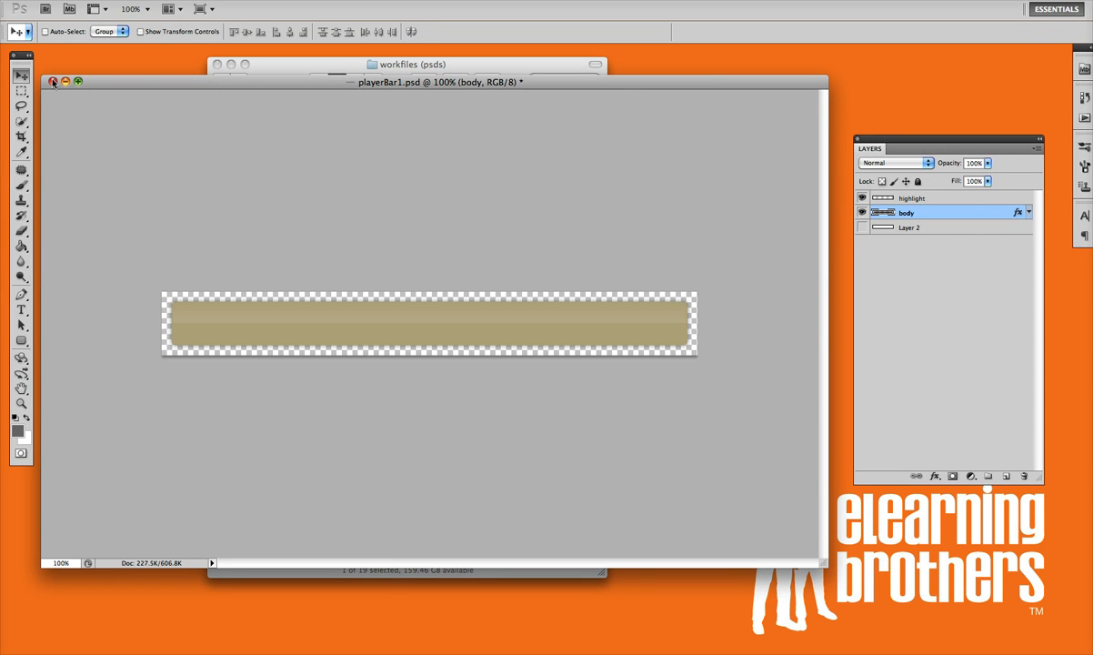
From the Finder buttons folder, open btn1_nav.psd in Photoshop
{"action": "left_click", "coordinate": [54, 82]}
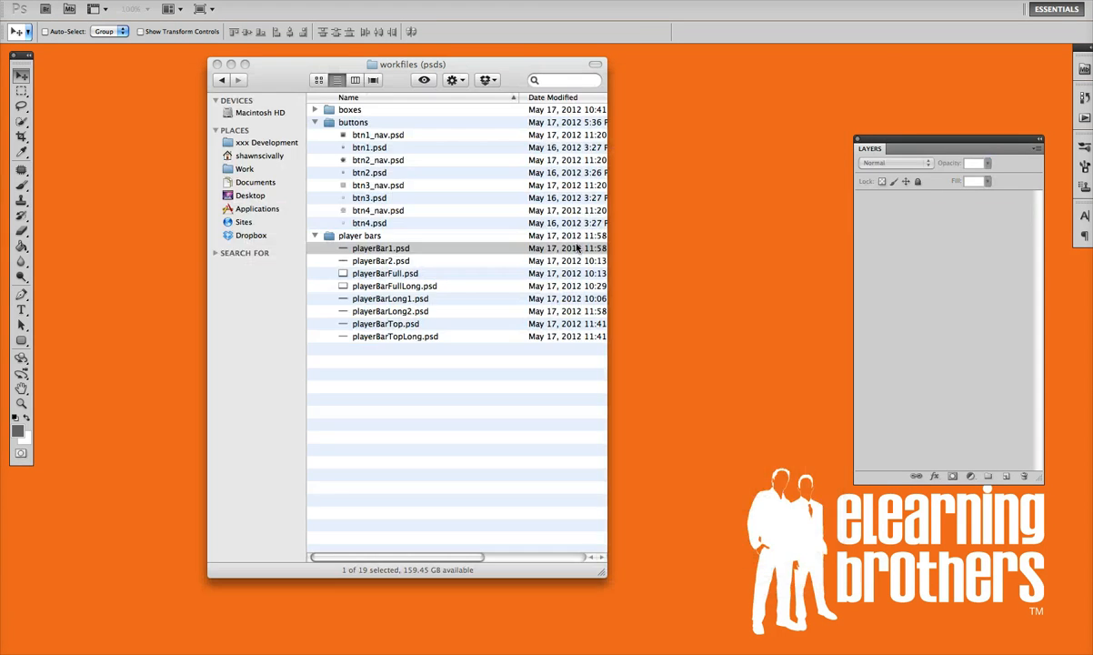
{"action": "left_click", "coordinate": [379, 135]}
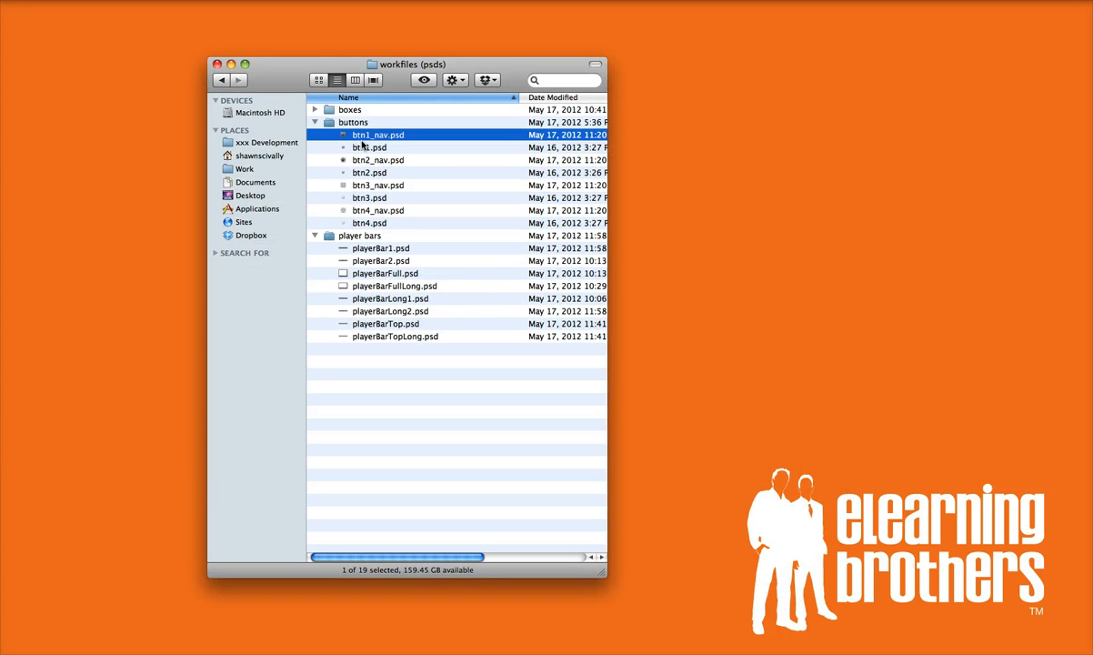
{"action": "double_click", "coordinate": [378, 134]}
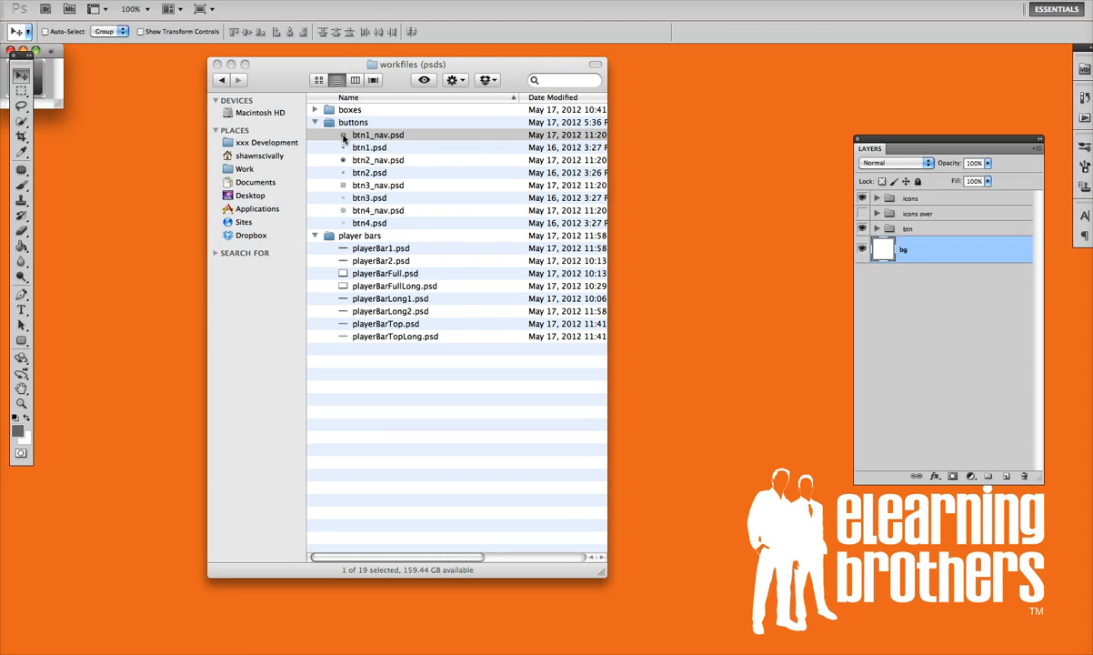
{"action": "double_click", "coordinate": [378, 134]}
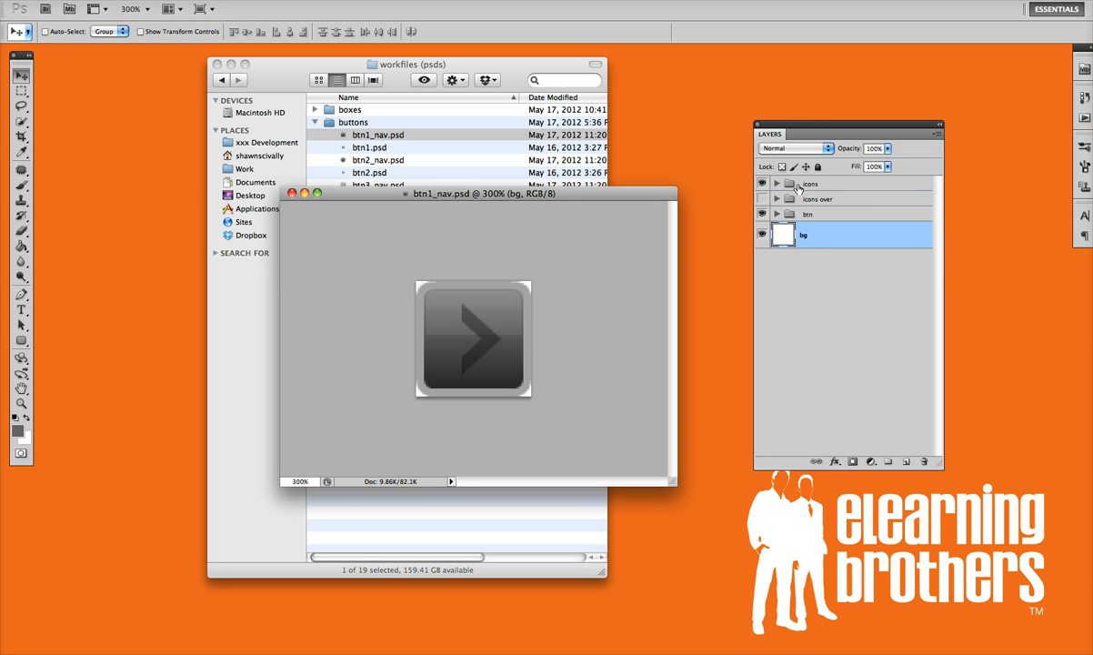
Expand the btn layer group to reveal its highlight, body and outline layers
{"action": "left_click", "coordinate": [819, 198]}
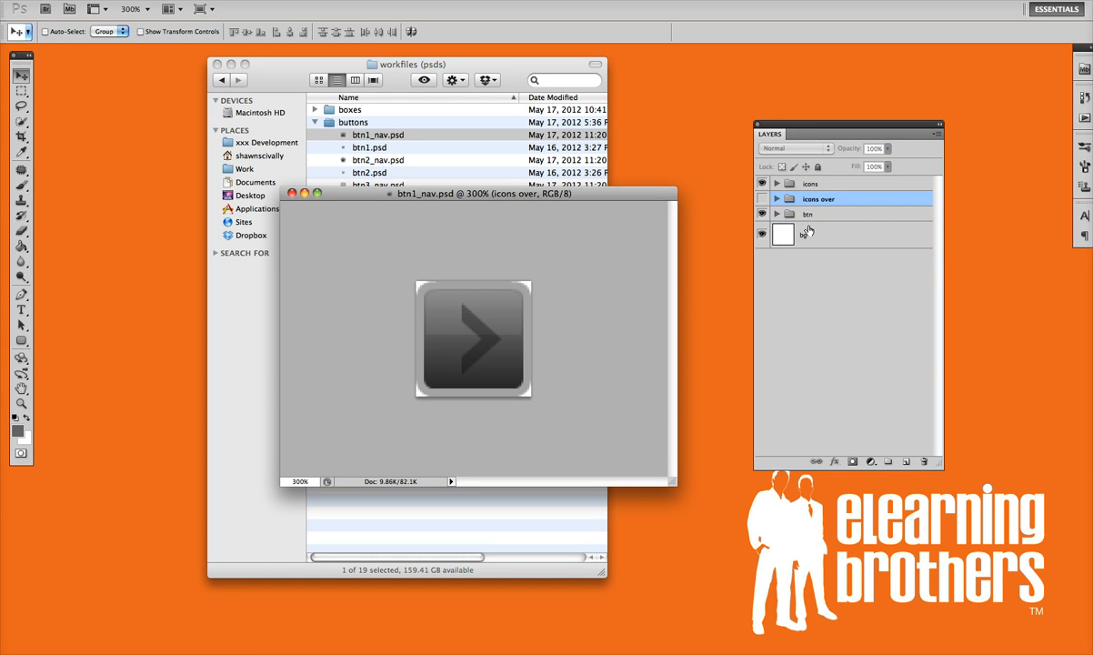
{"action": "left_click", "coordinate": [775, 215]}
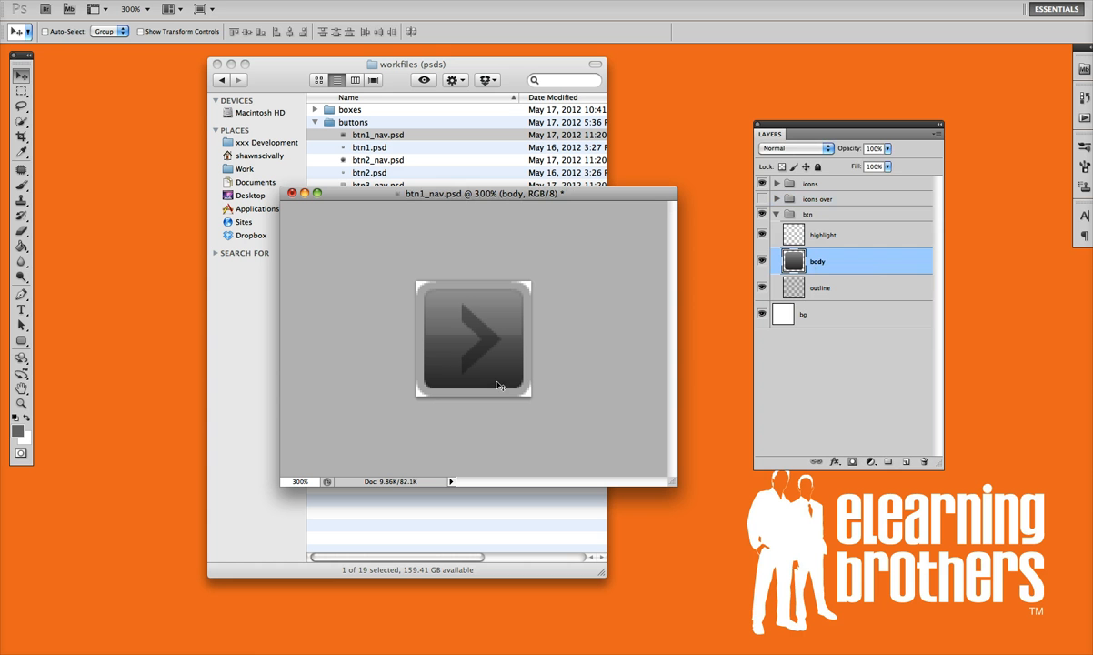
{"action": "mouse_move", "coordinate": [863, 266]}
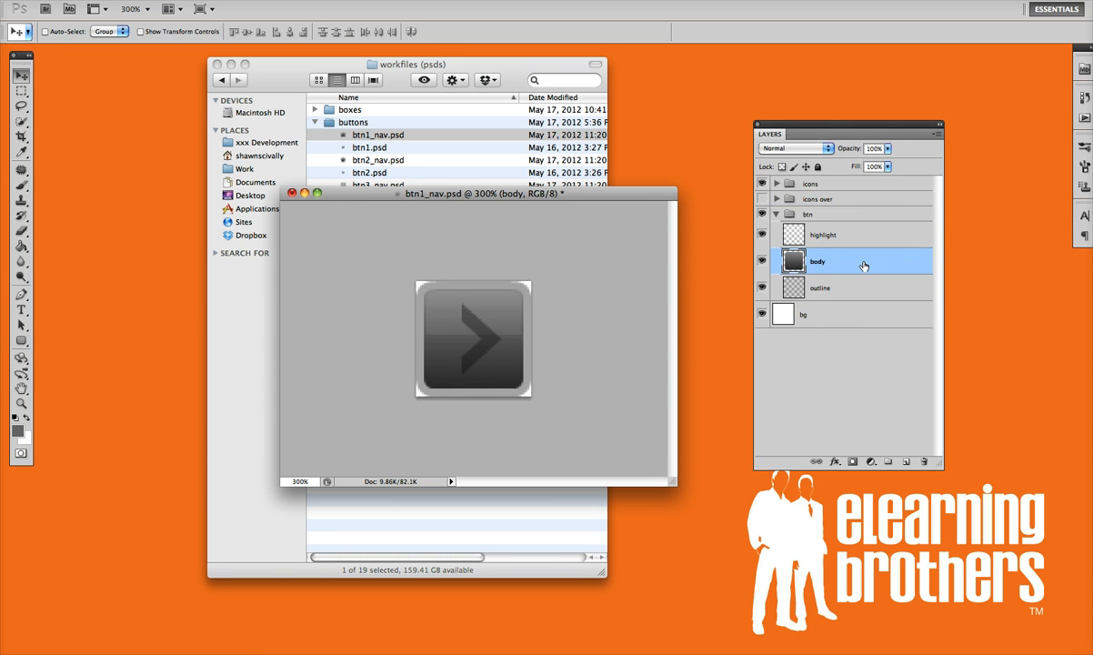
Enable a Gradient Overlay style on the btn group's body layer
{"action": "double_click", "coordinate": [845, 261]}
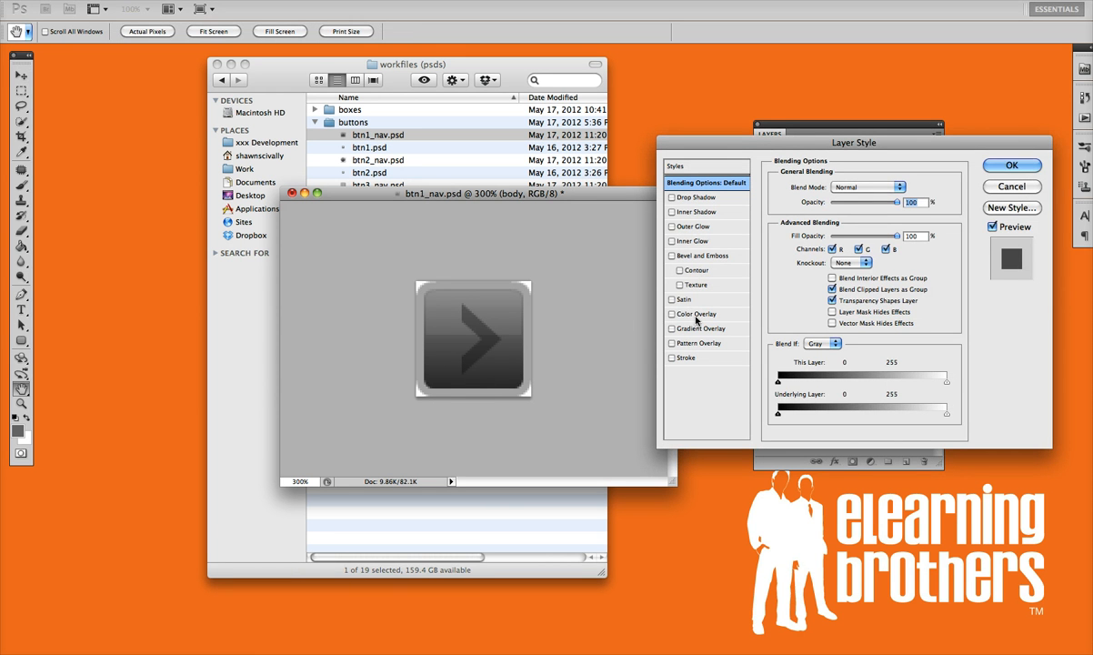
{"action": "mouse_move", "coordinate": [709, 335]}
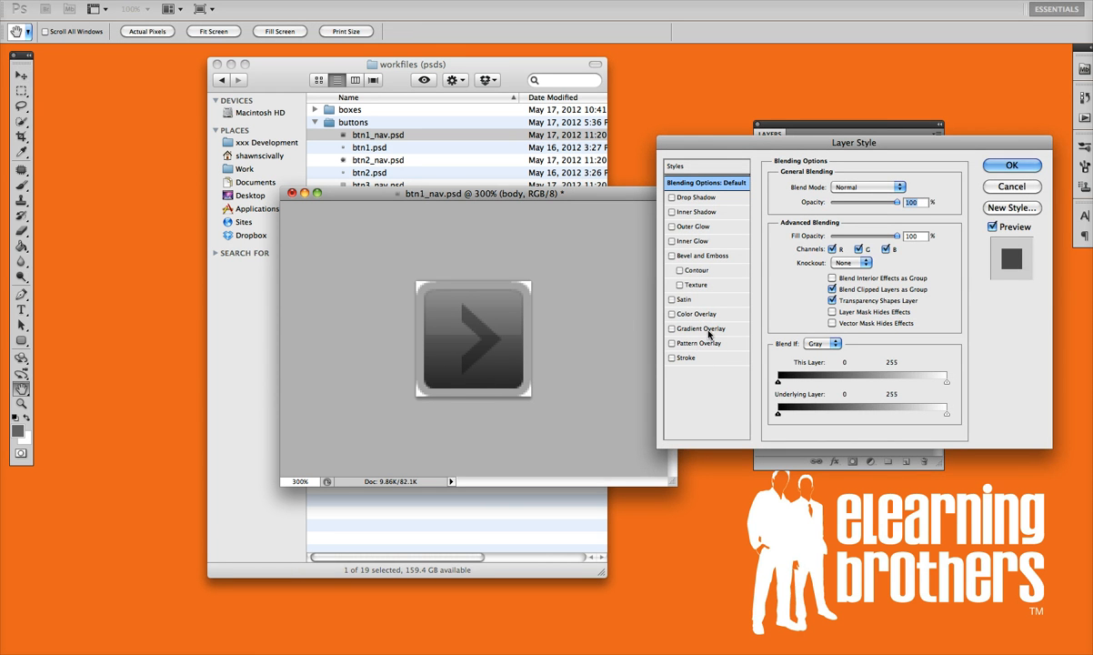
{"action": "mouse_move", "coordinate": [695, 329]}
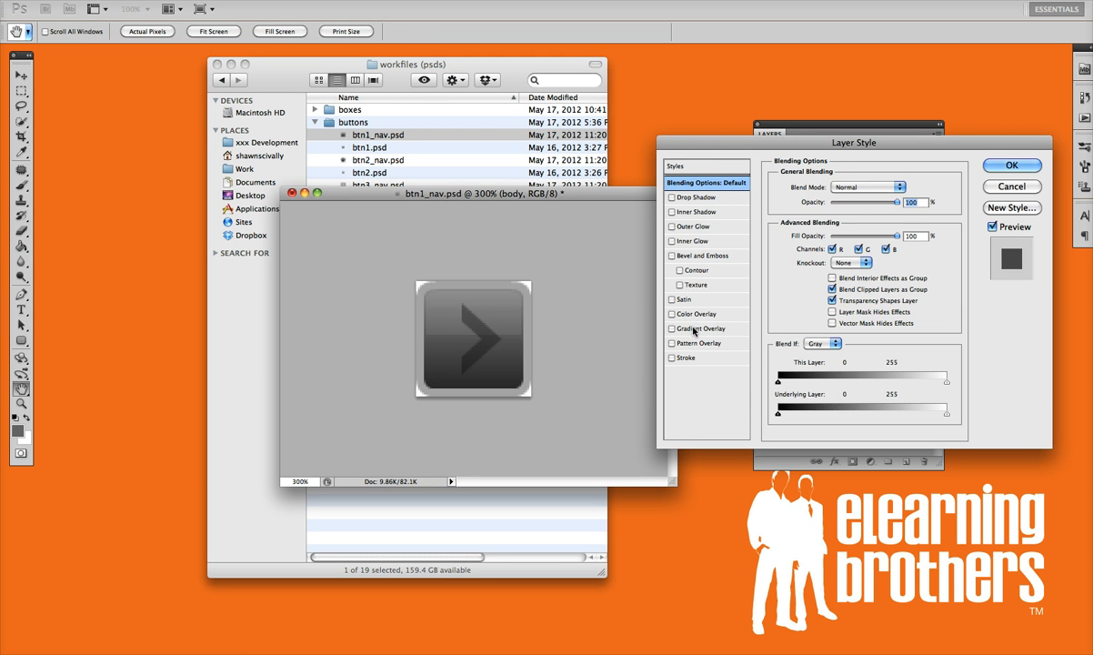
{"action": "left_click", "coordinate": [700, 327]}
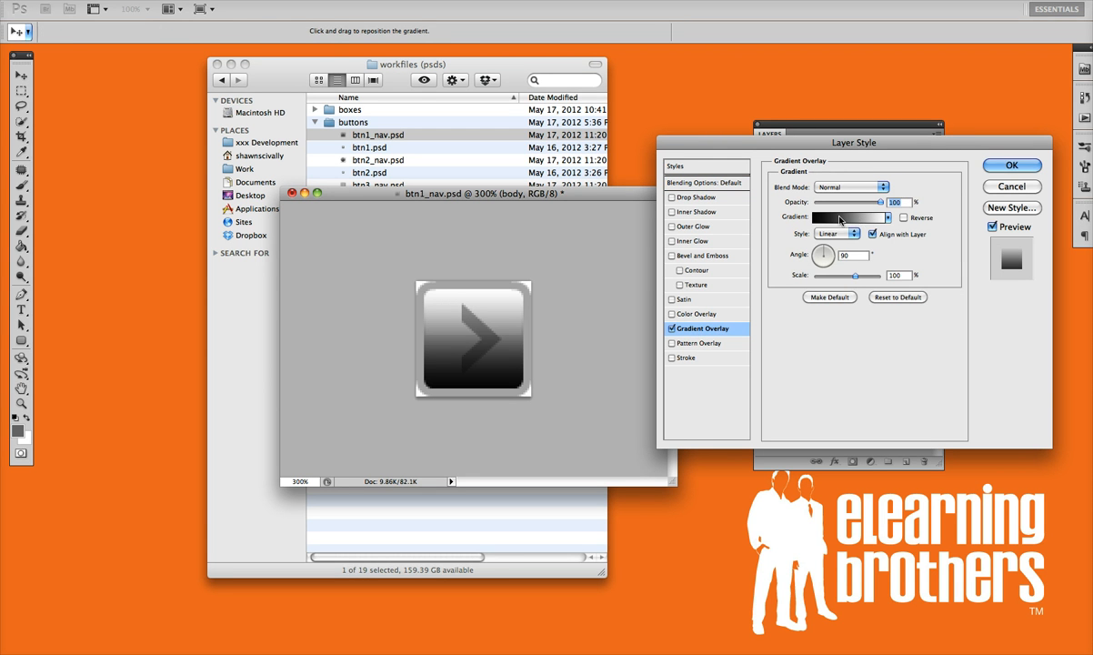
Recolour the body layer's Gradient Overlay stops to shades of red in the Gradient Editor
{"action": "left_click", "coordinate": [844, 217]}
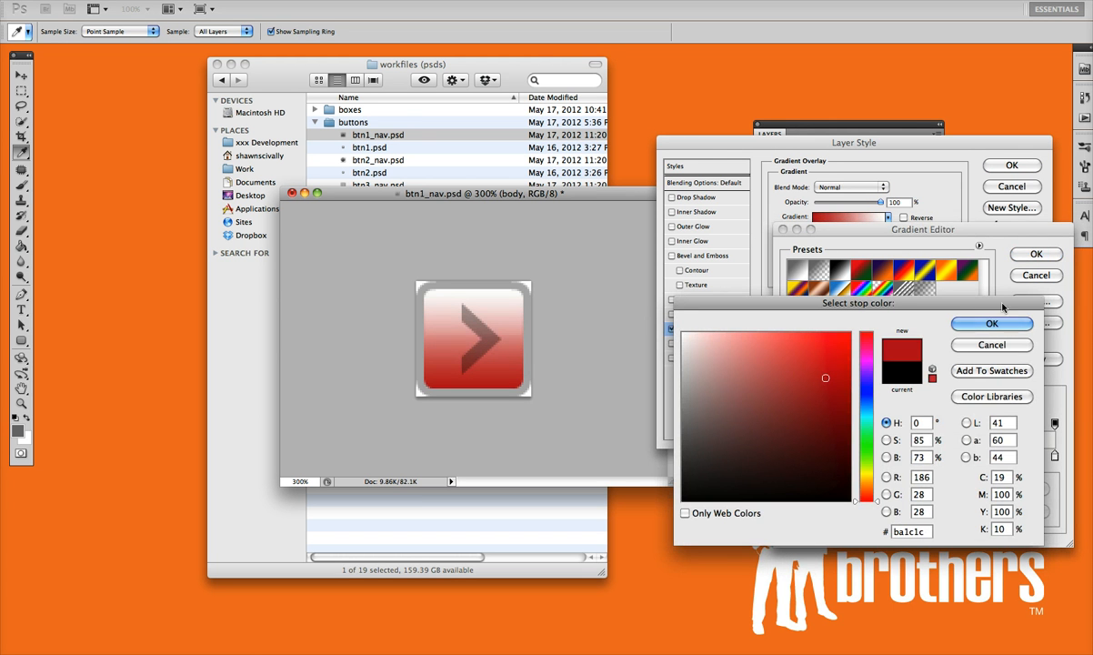
{"action": "left_click", "coordinate": [991, 324]}
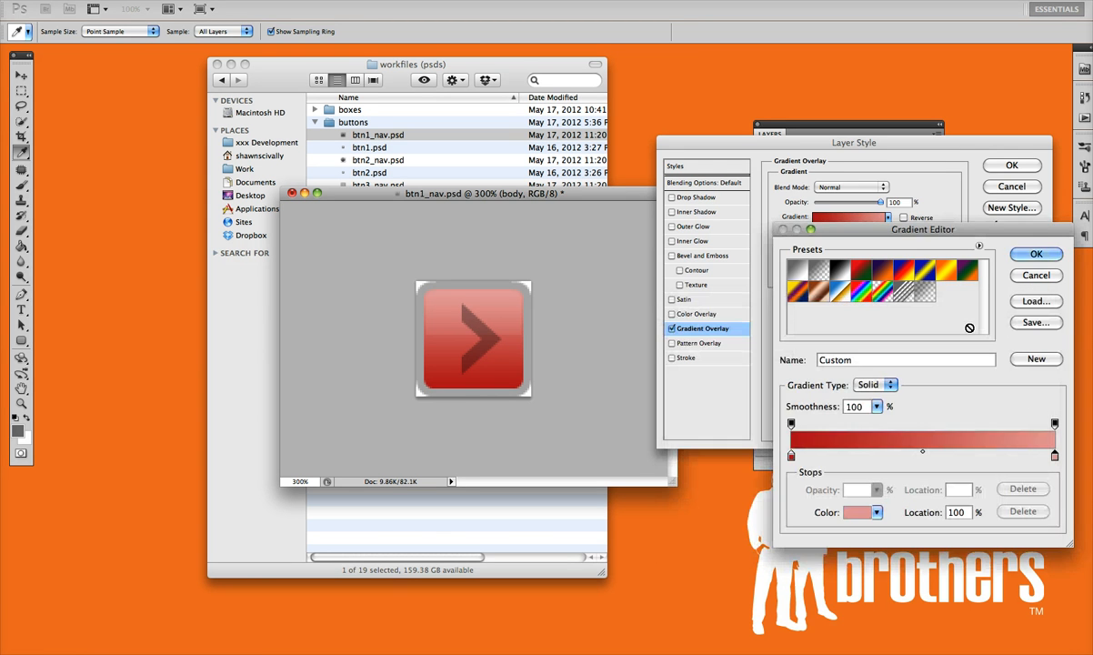
{"action": "left_click", "coordinate": [1037, 255]}
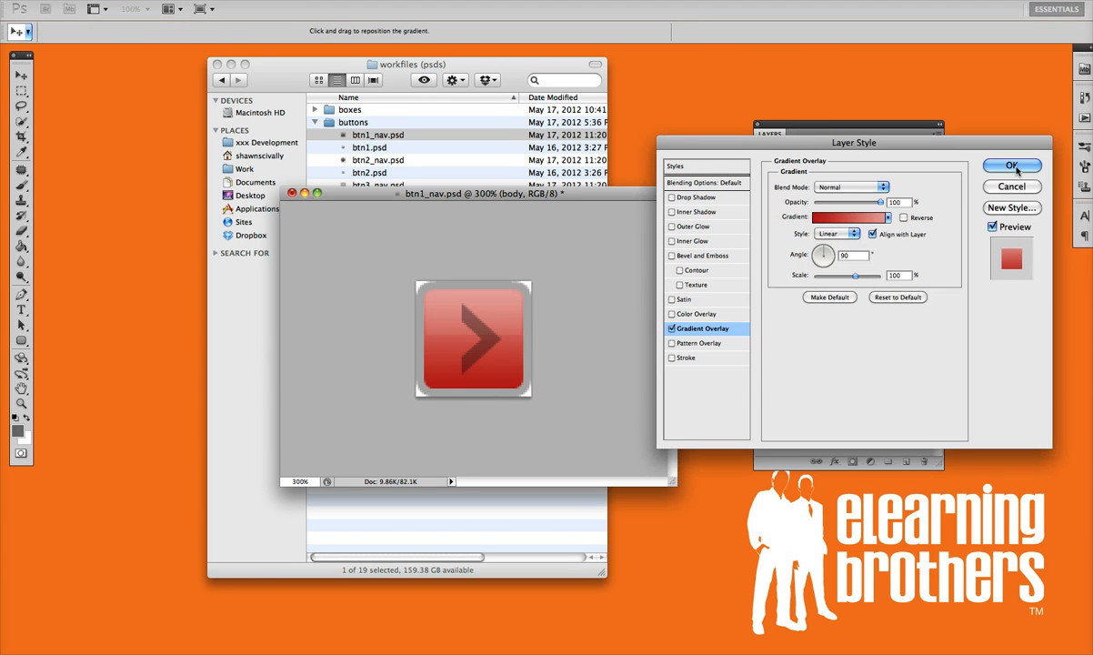
Commit the red Gradient Overlay to the body layer, closing Layer Style
{"action": "left_click", "coordinate": [1011, 164]}
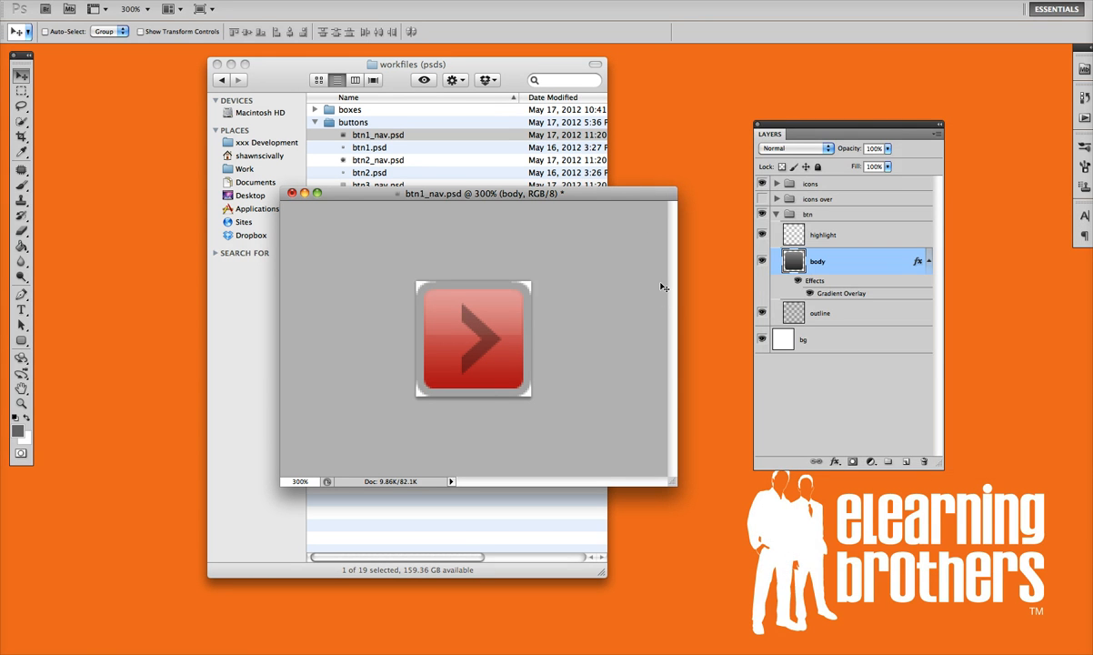
{"action": "mouse_move", "coordinate": [507, 230]}
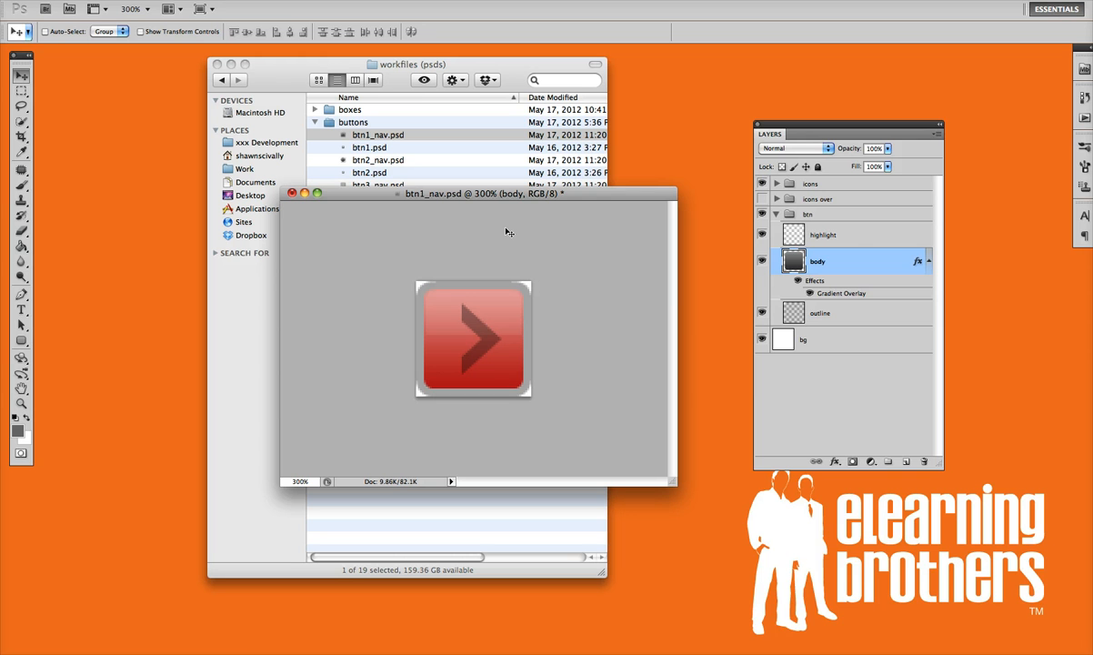
{"action": "mouse_move", "coordinate": [524, 240]}
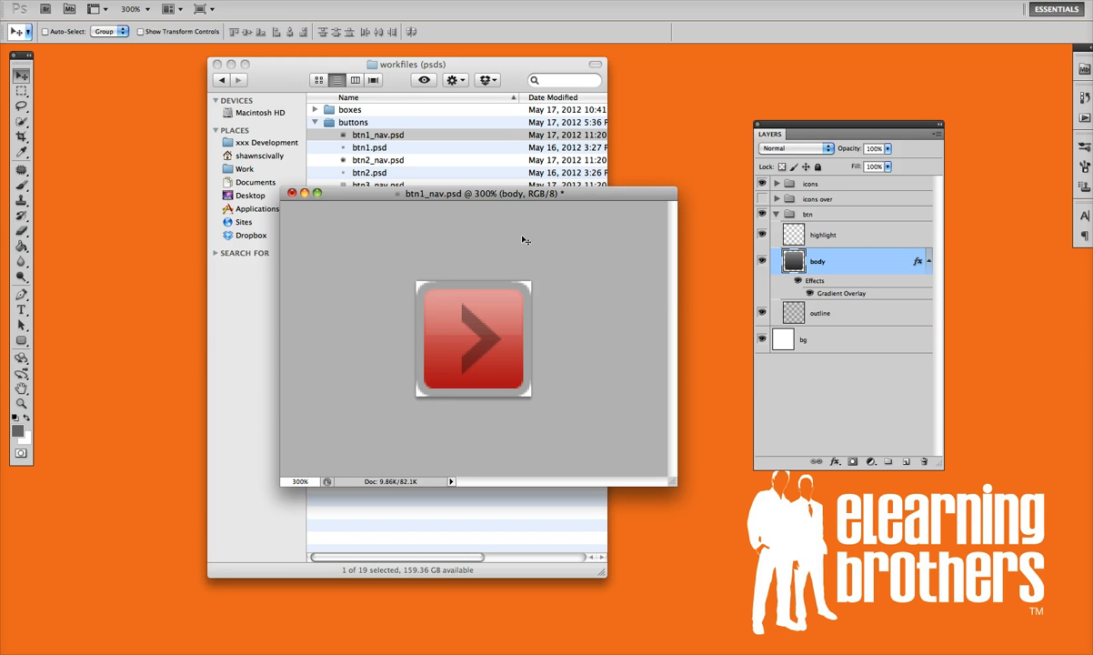